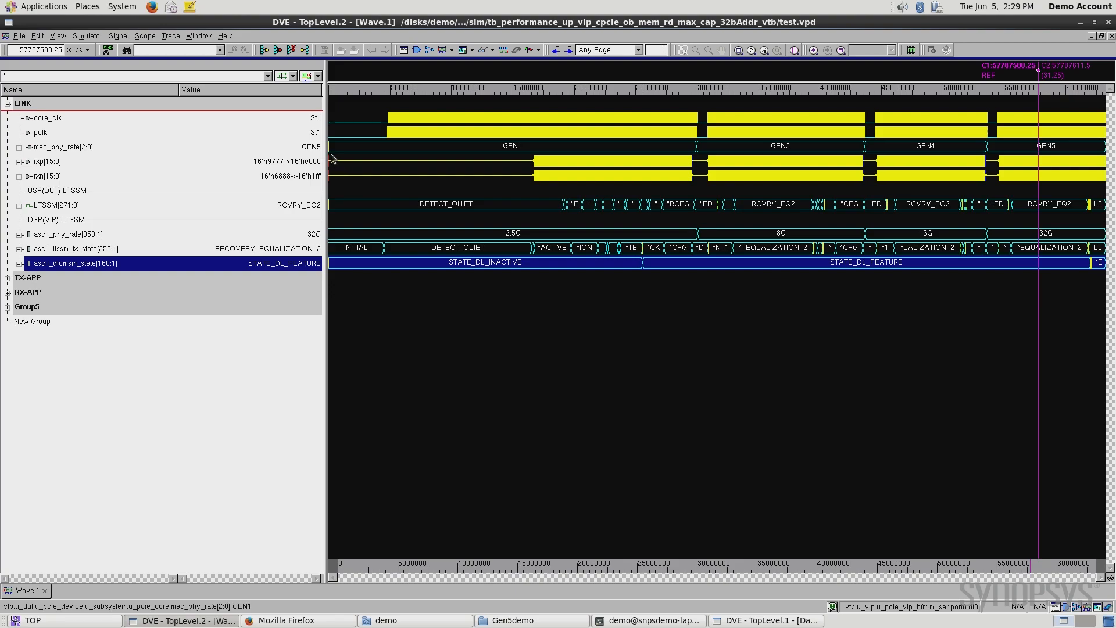
mouse_move(347, 153)
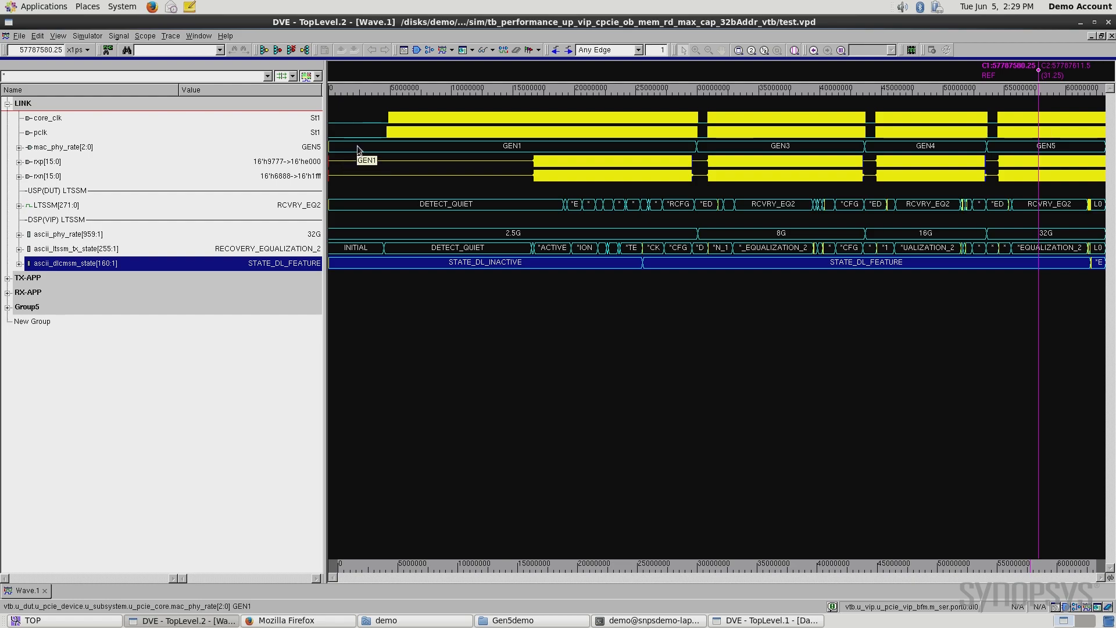
mouse_move(480, 150)
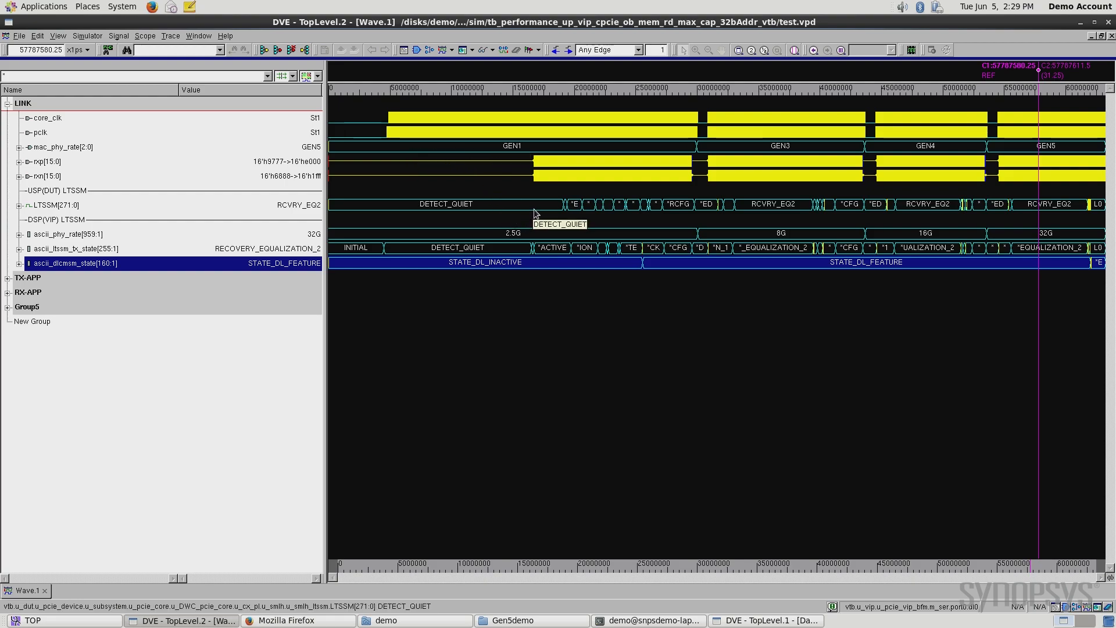
mouse_move(675, 165)
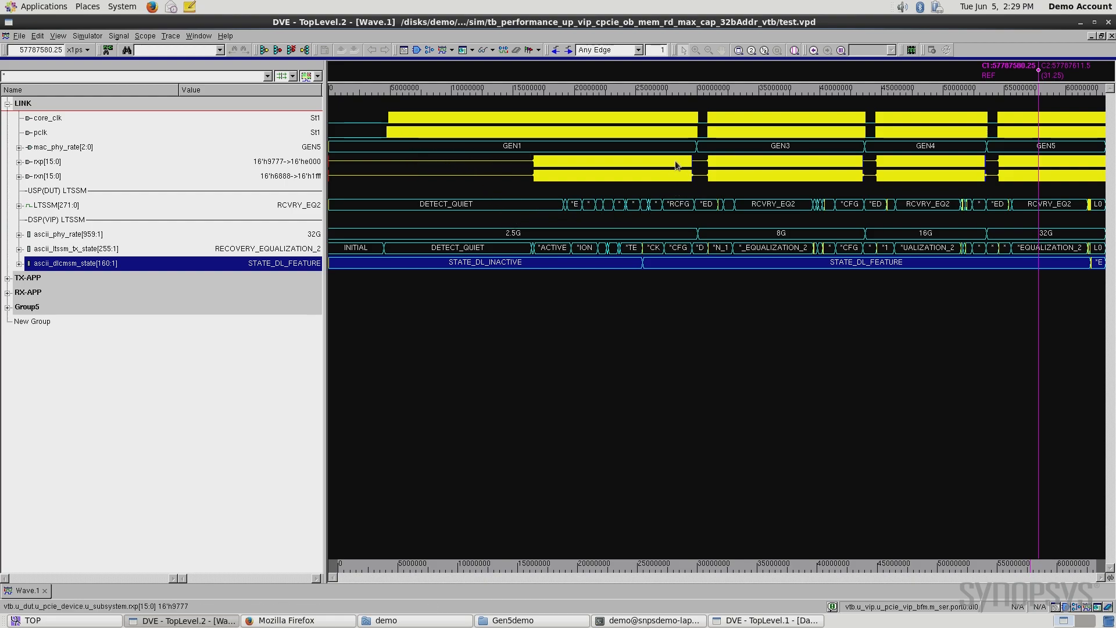
mouse_move(708, 141)
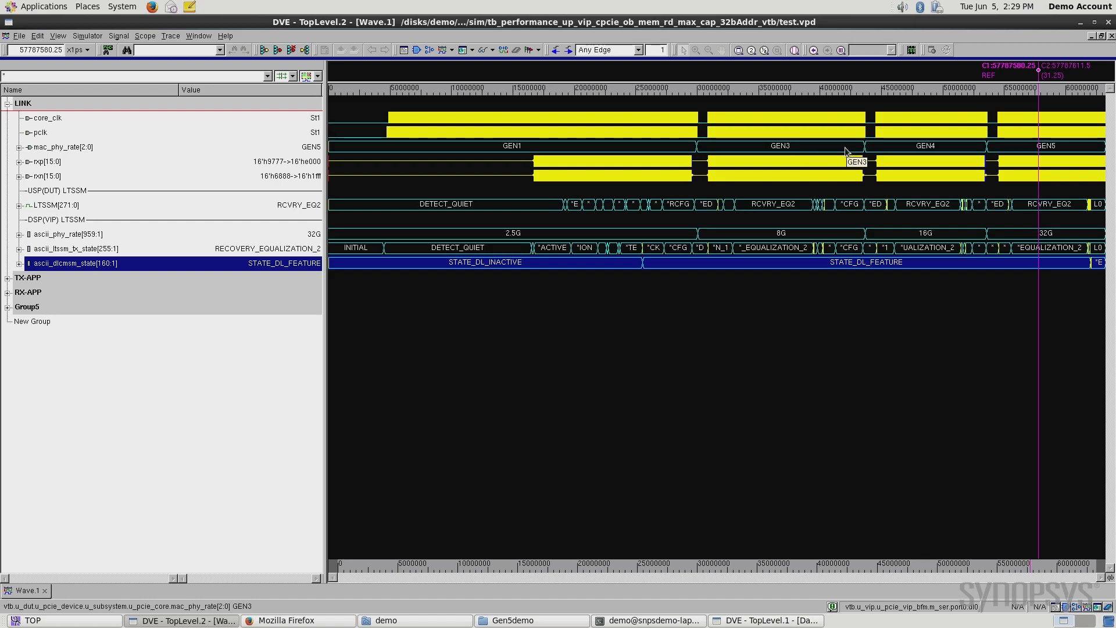
mouse_move(865, 168)
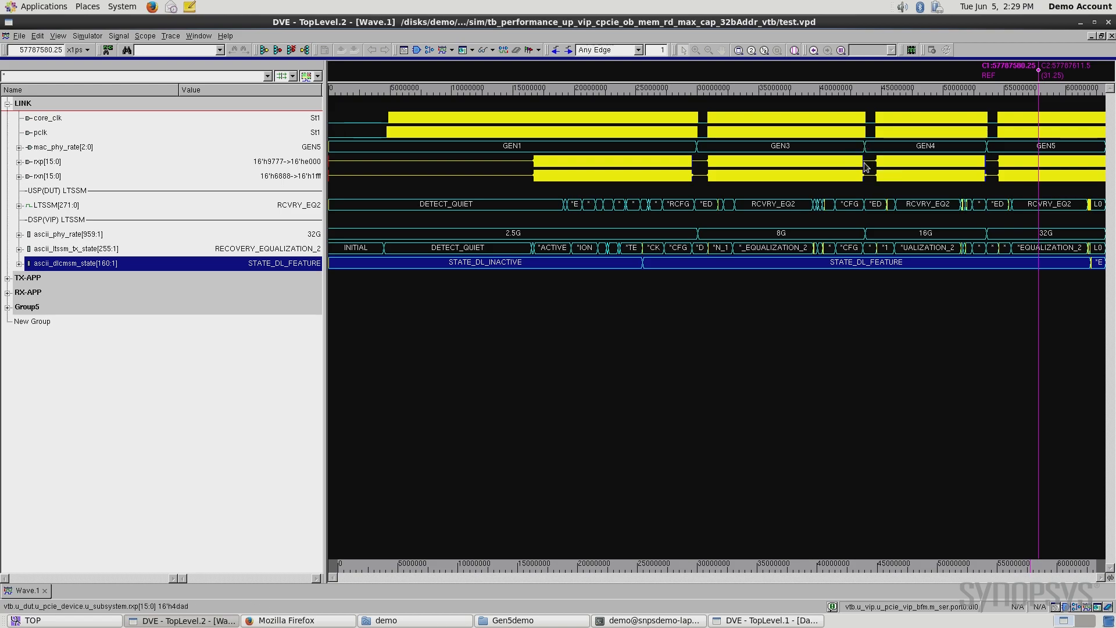
mouse_move(943, 210)
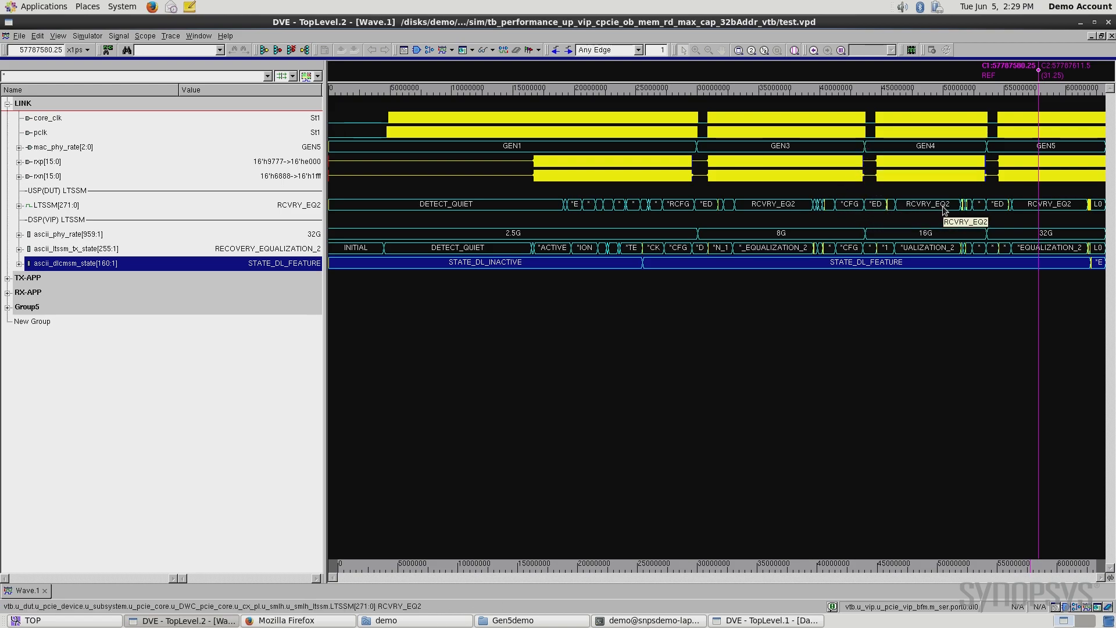
mouse_move(904, 151)
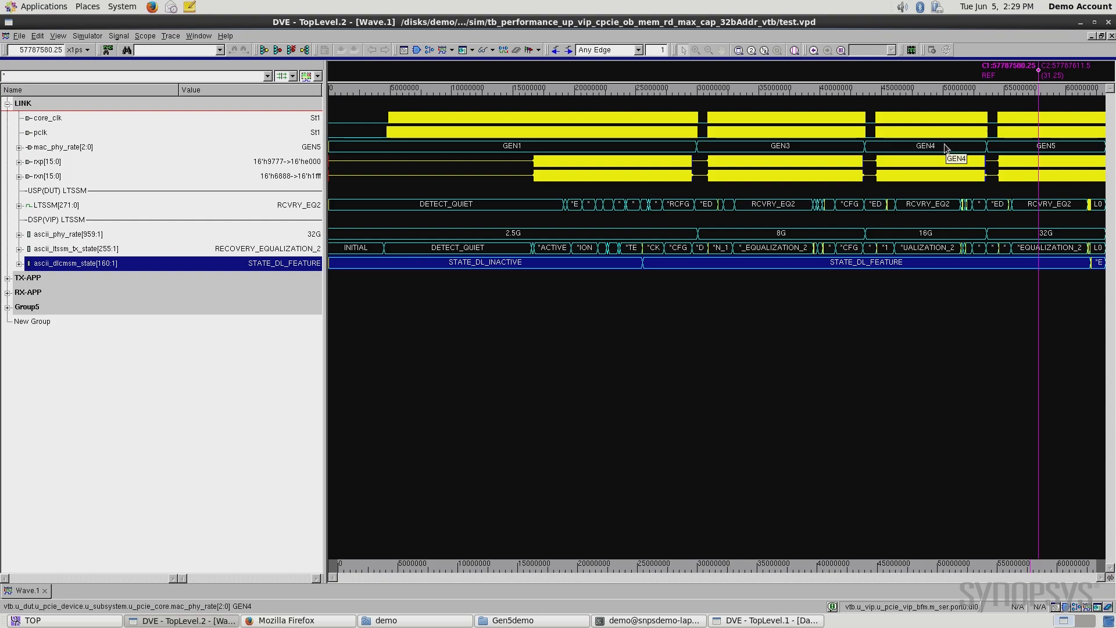
mouse_move(986, 189)
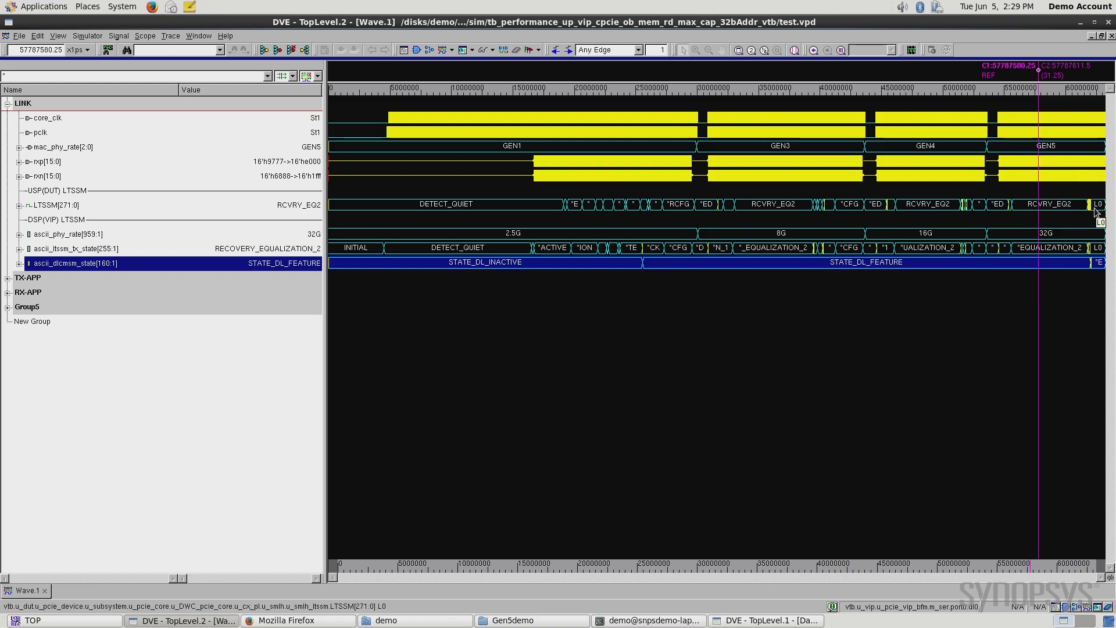
mouse_move(1100, 211)
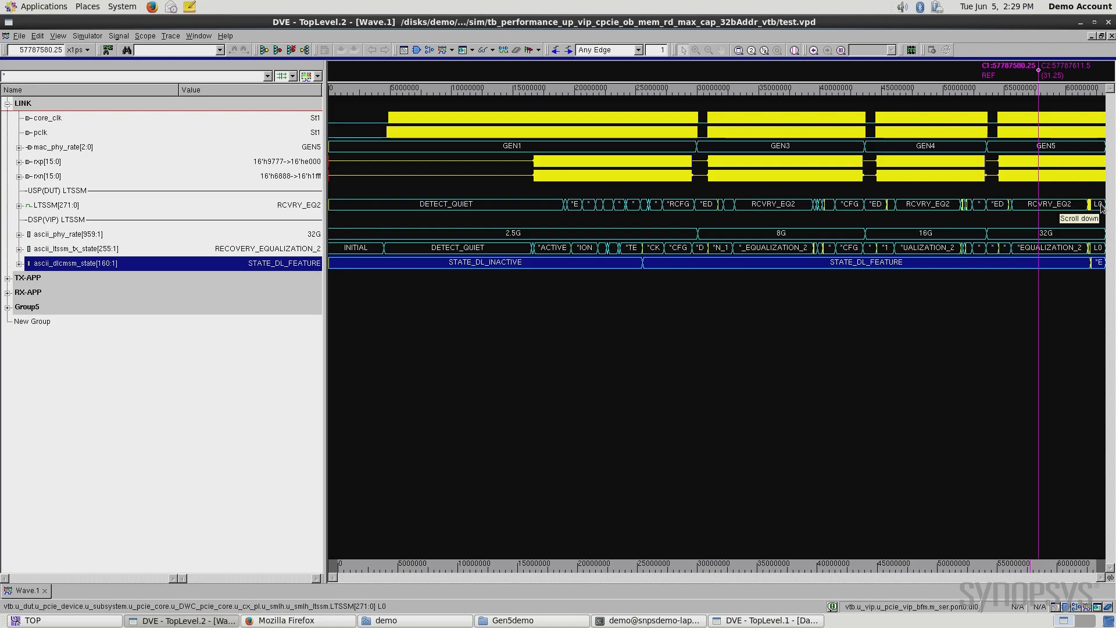
mouse_move(490, 230)
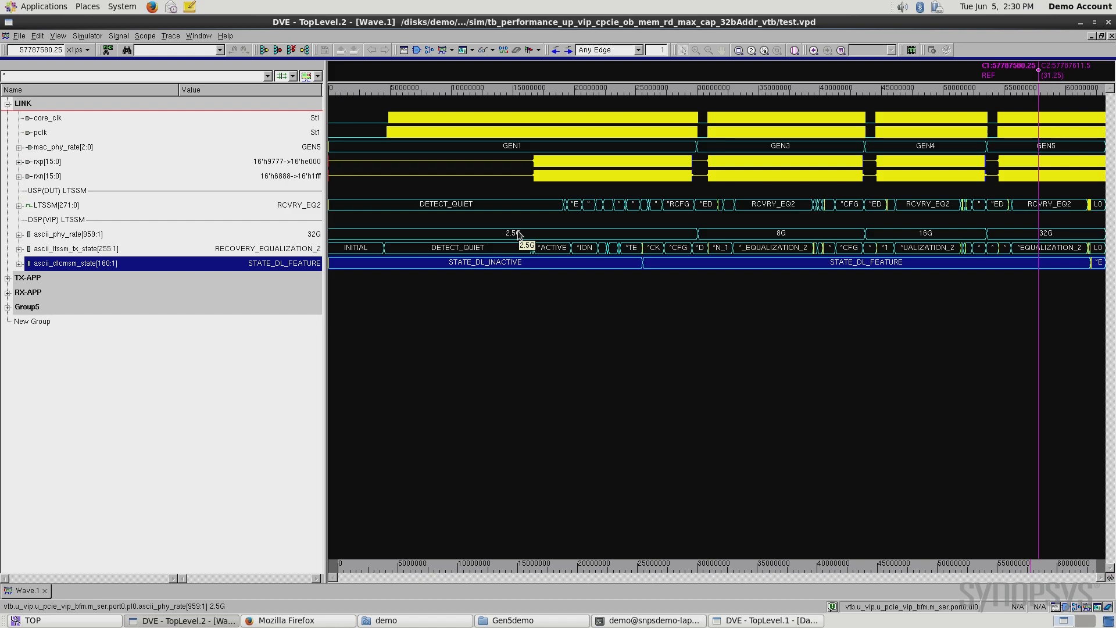
mouse_move(761, 237)
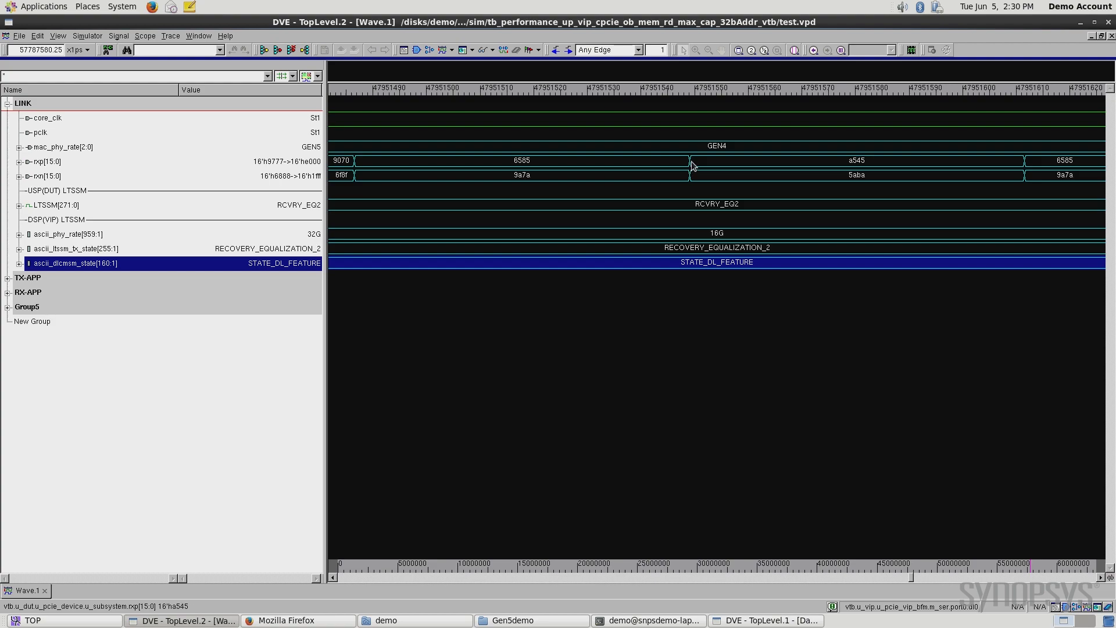
- Place the reference cursor C1 at an rxp data transition in the Gen4 stretch
left_click(690, 164)
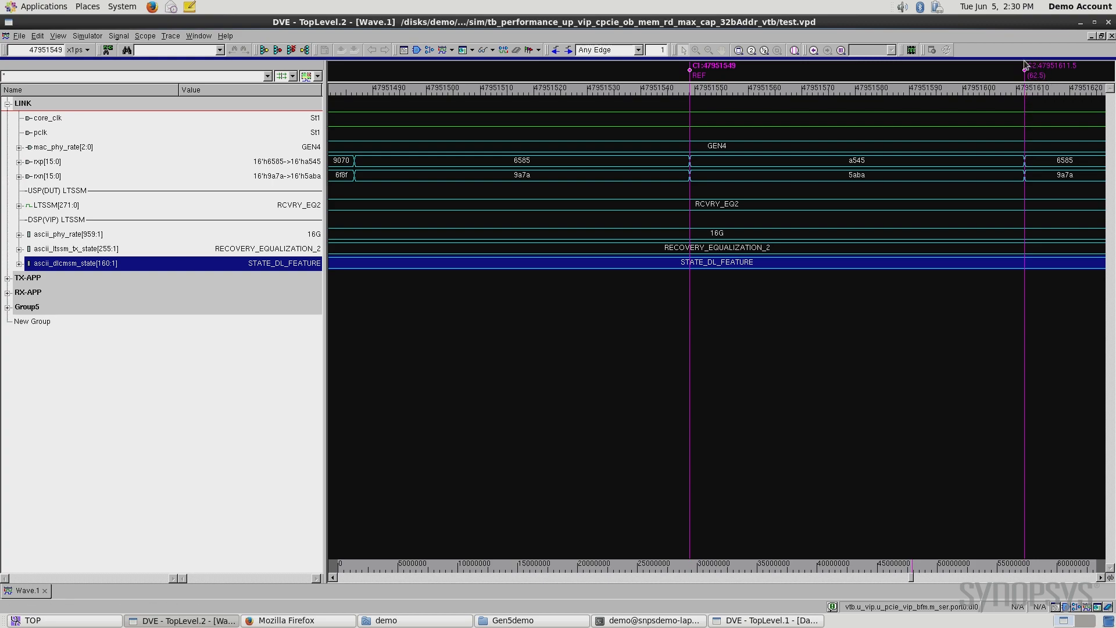
mouse_move(1036, 103)
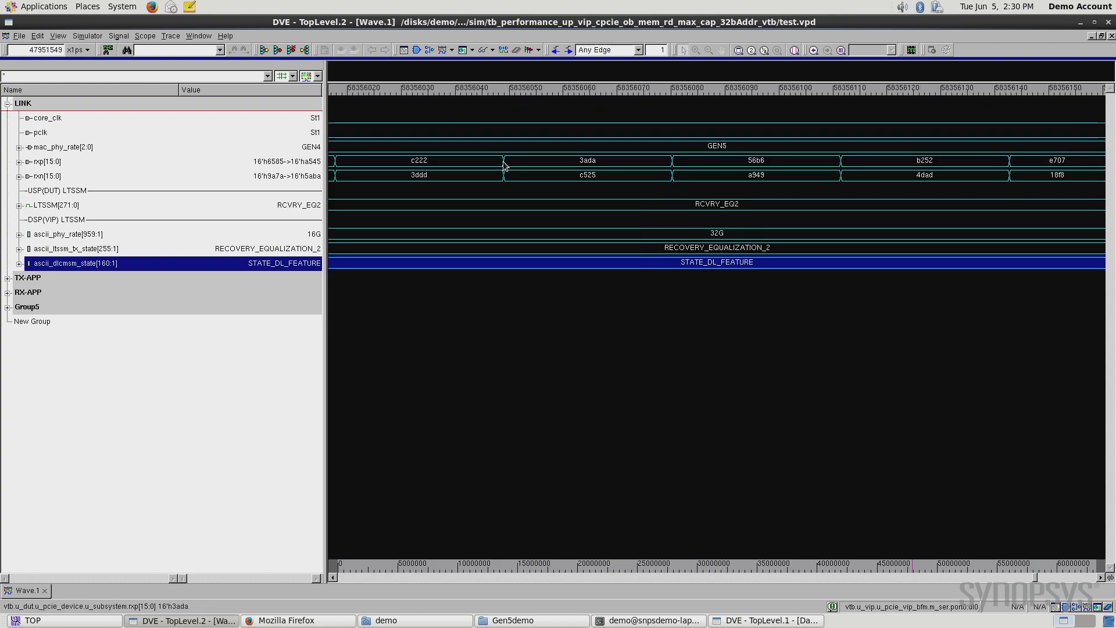
- Place the reference cursor C1 at a Gen5 rxp data transition at 32G
left_click(502, 161)
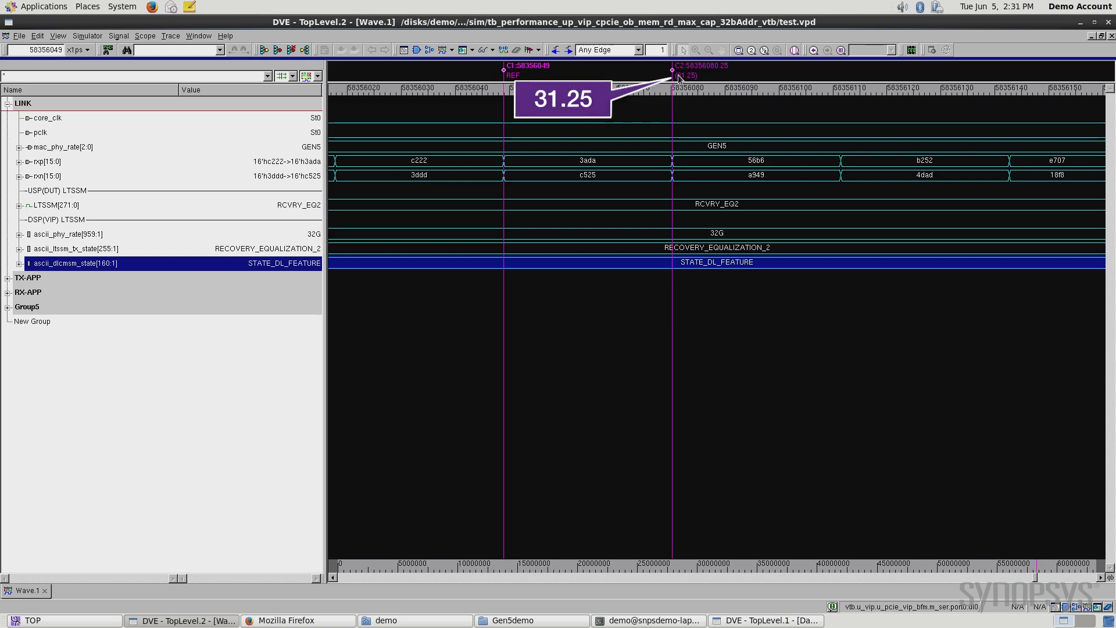
mouse_move(701, 75)
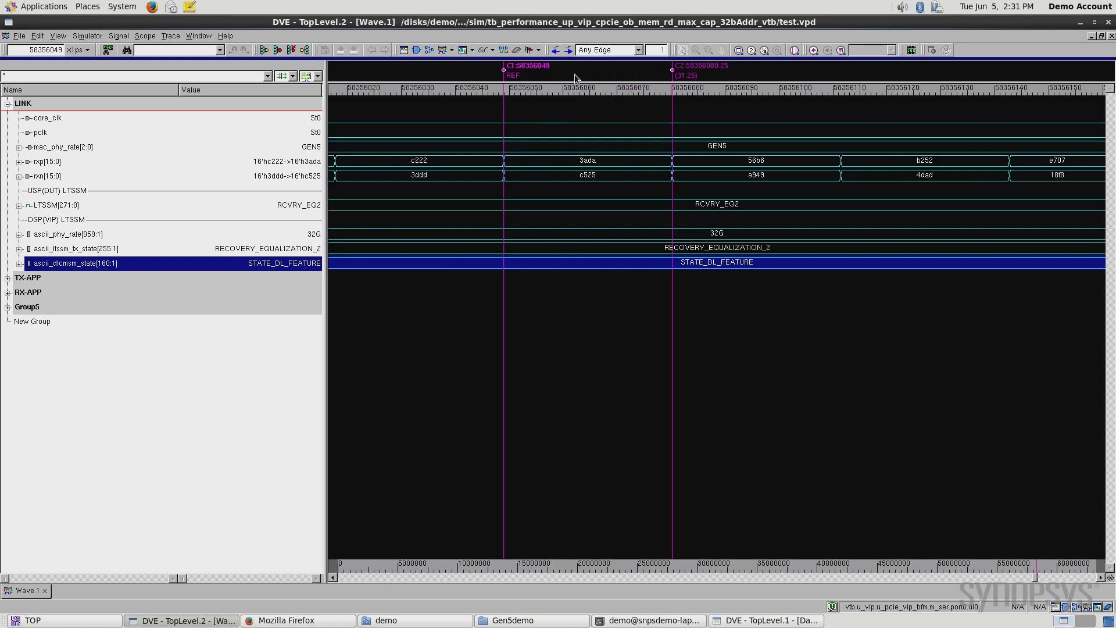
mouse_move(478, 286)
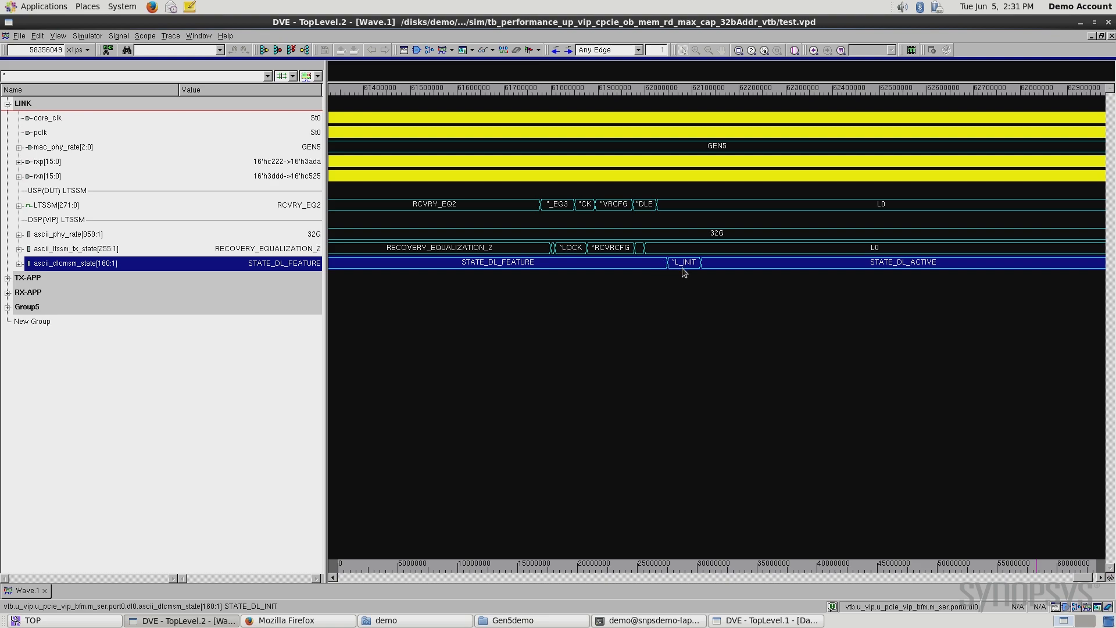
mouse_move(684, 272)
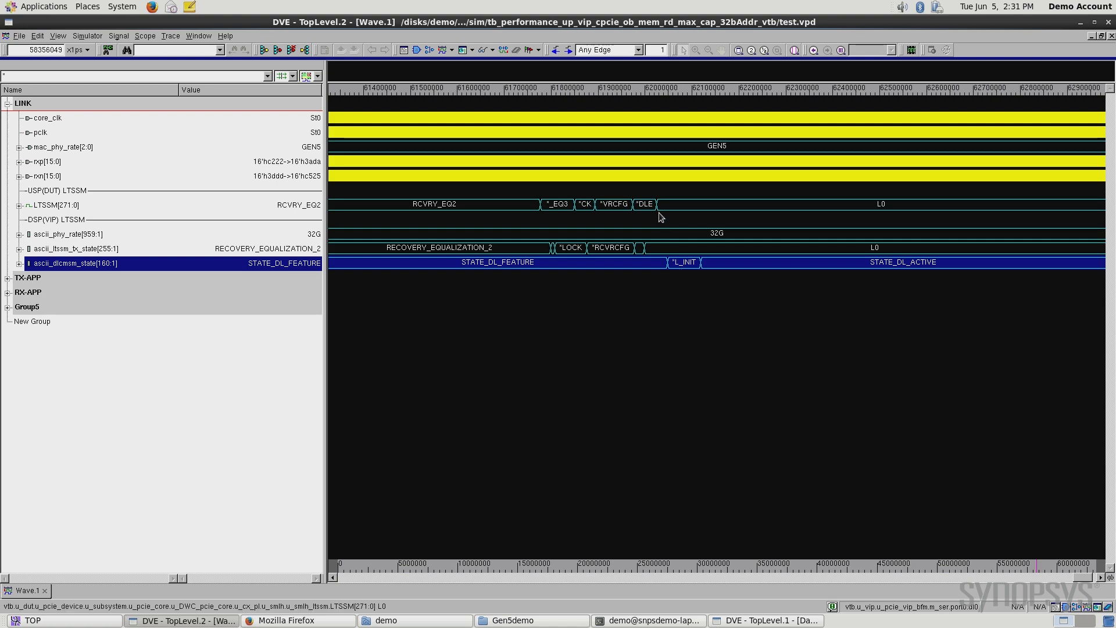
mouse_move(927, 284)
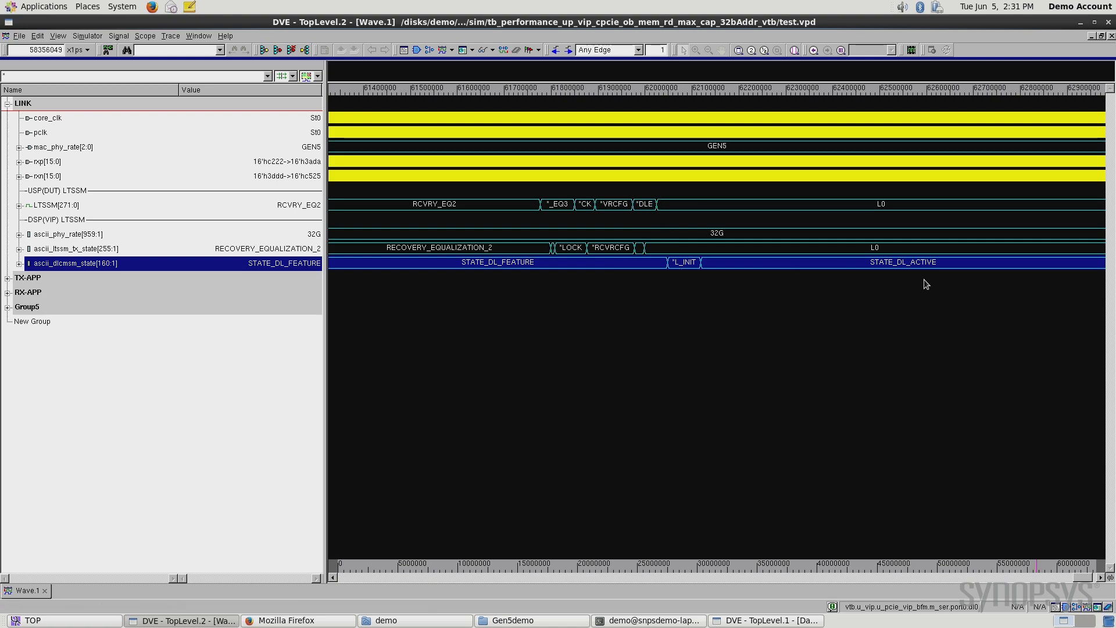
mouse_move(906, 265)
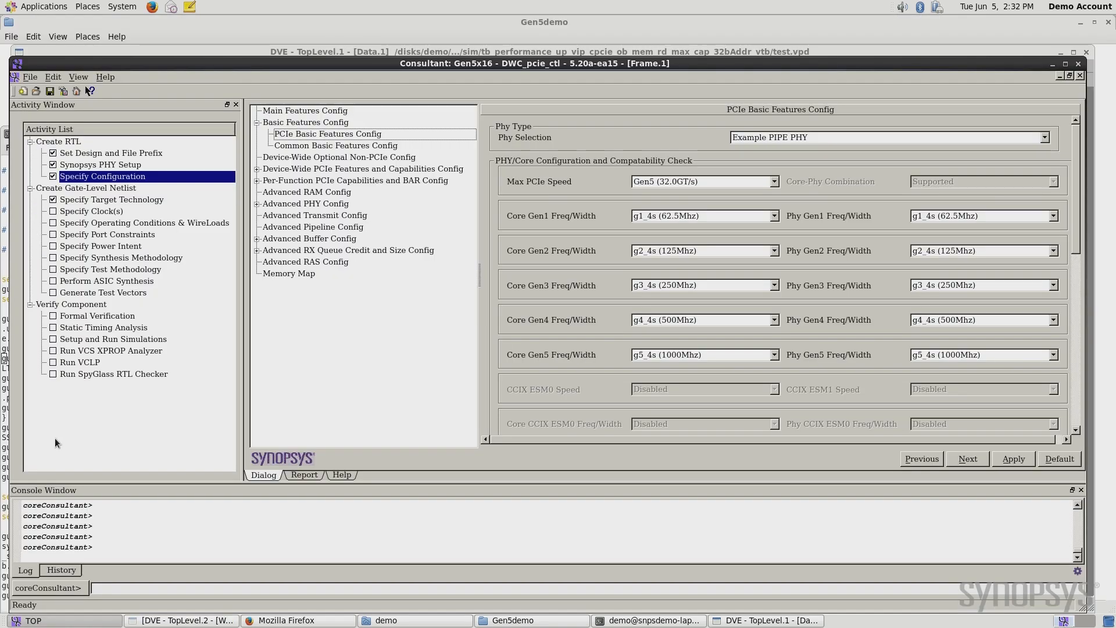
mouse_move(135, 133)
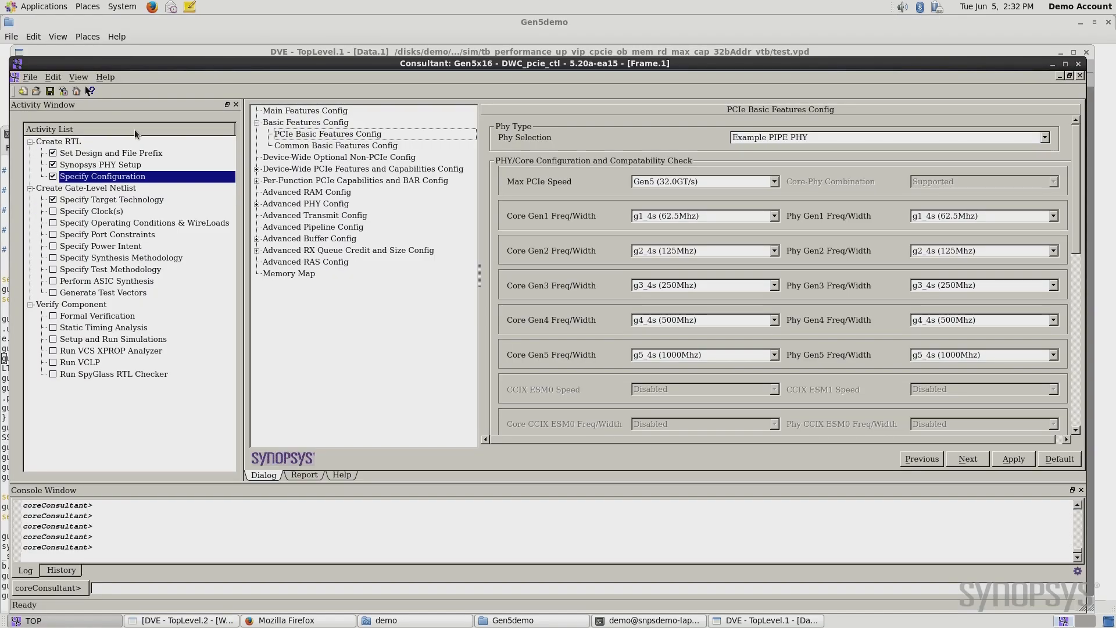
mouse_move(348, 138)
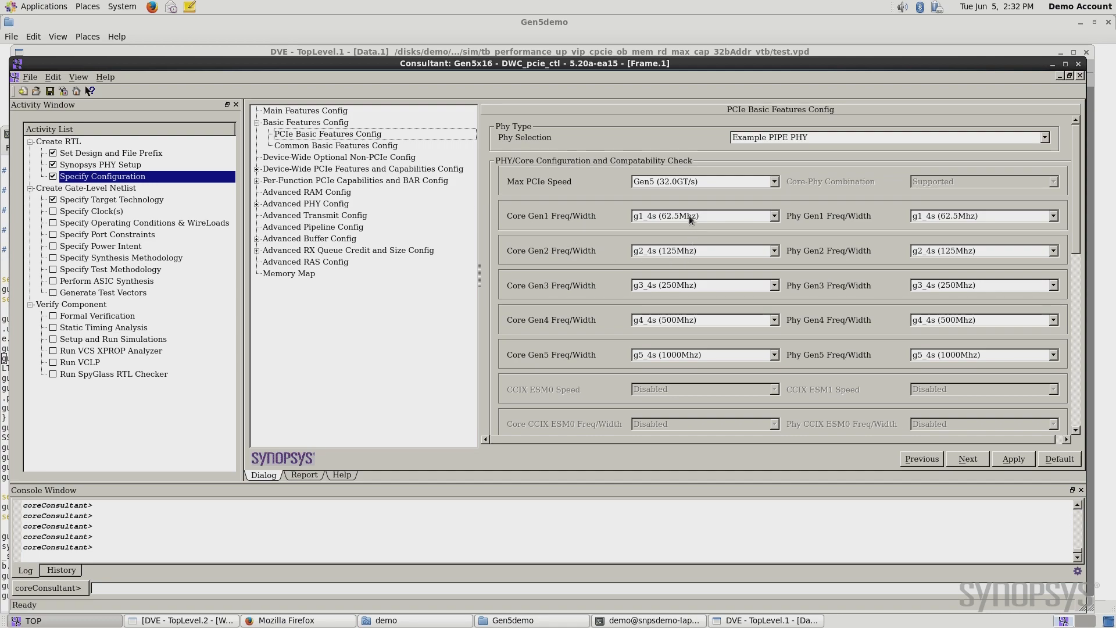
mouse_move(673, 347)
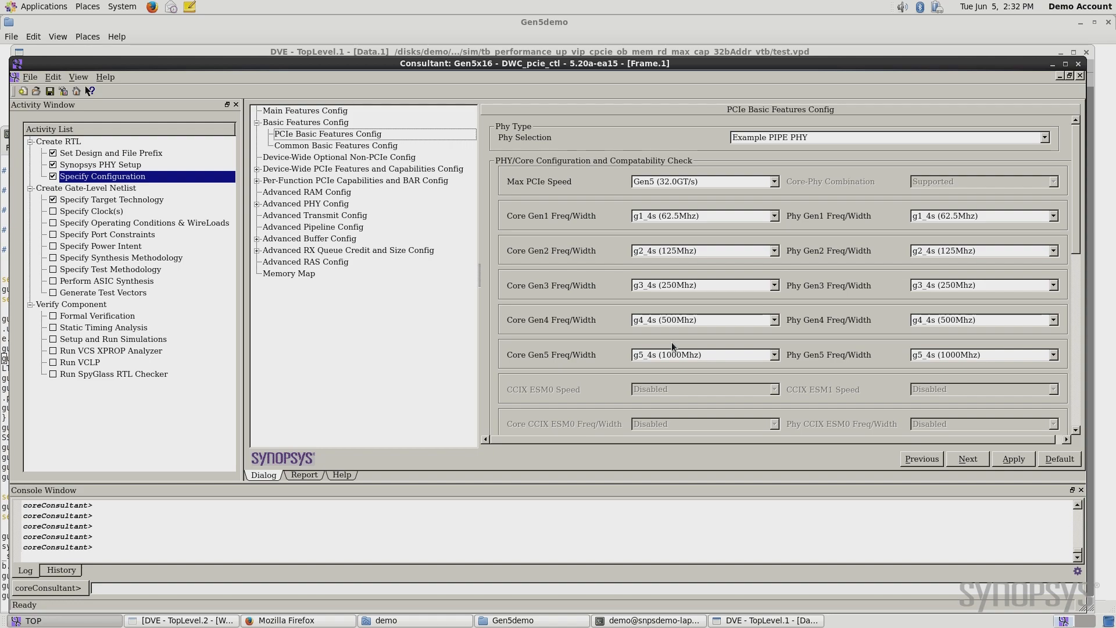
mouse_move(691, 420)
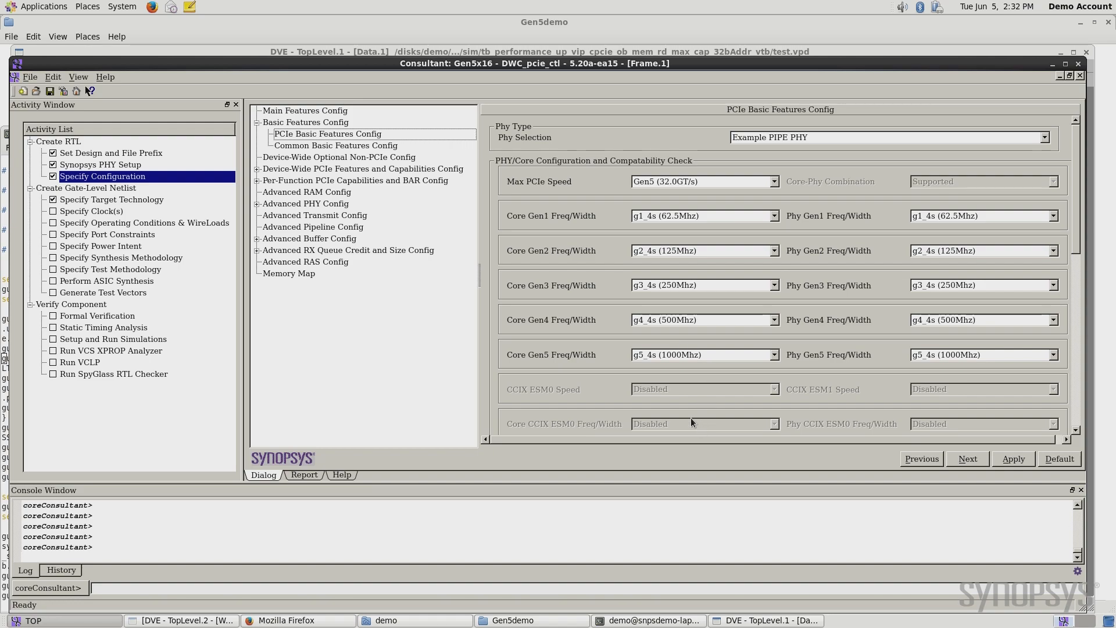
mouse_move(656, 220)
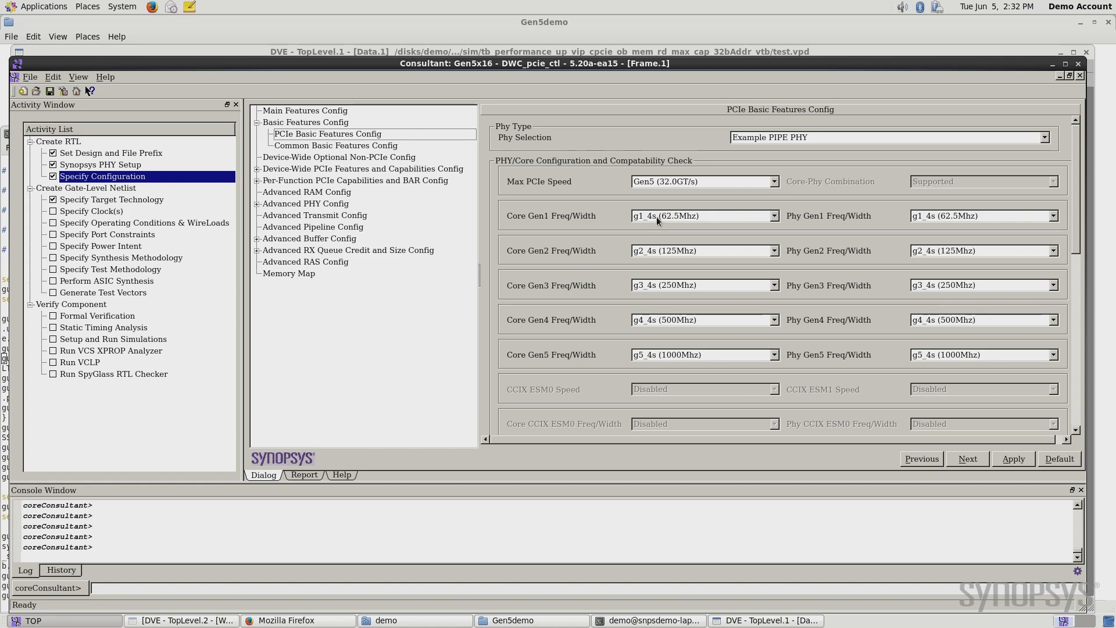
mouse_move(791, 374)
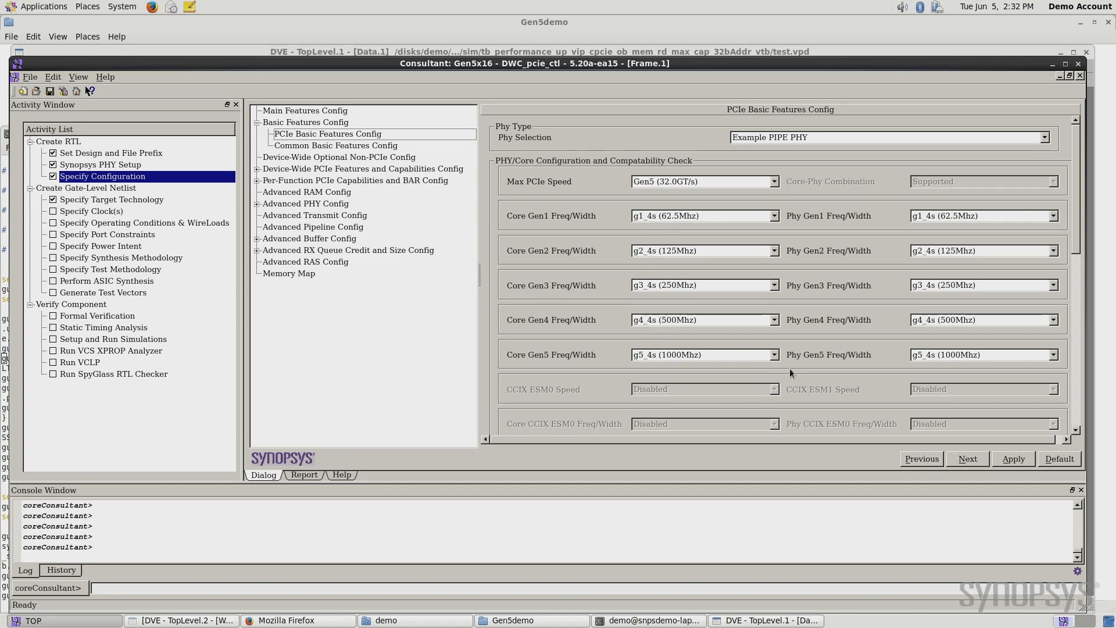
- Focus the Core Gen5 Freq/Width field showing g5_4s (1000Mhz)
left_click(774, 355)
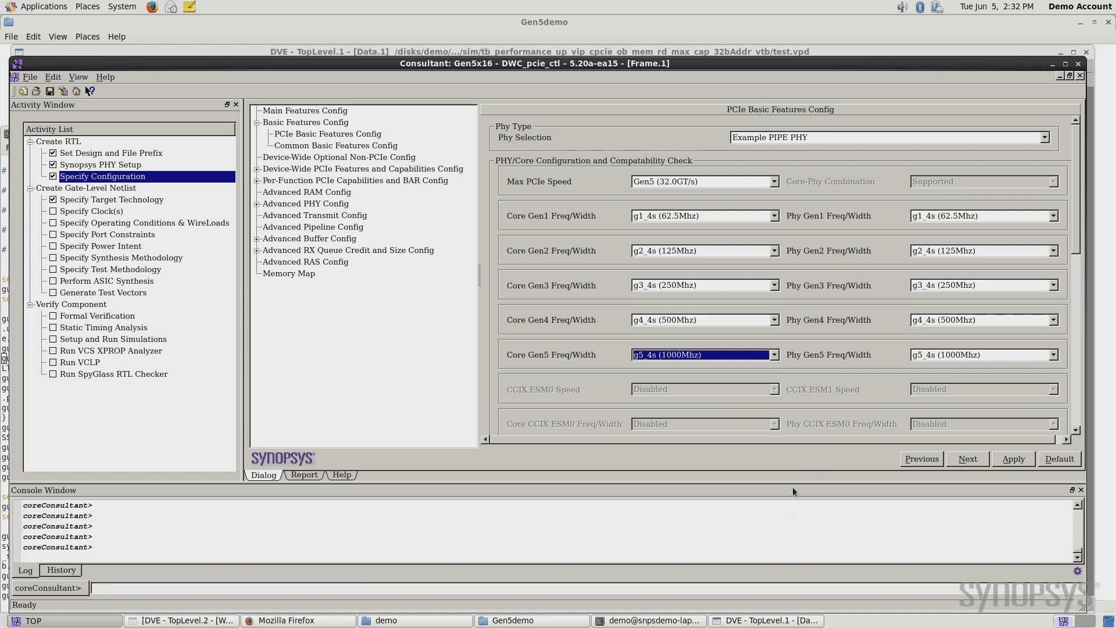
mouse_move(307, 149)
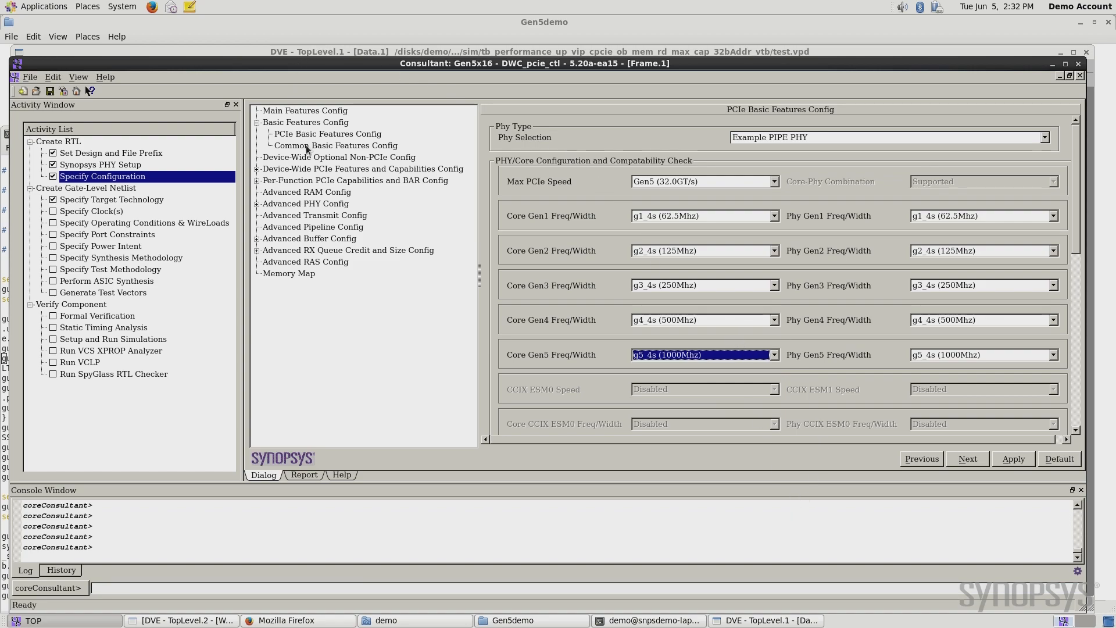
- Set Max Outbound NP Requests to 2 in Common Basic Features Config and apply it
left_click(335, 145)
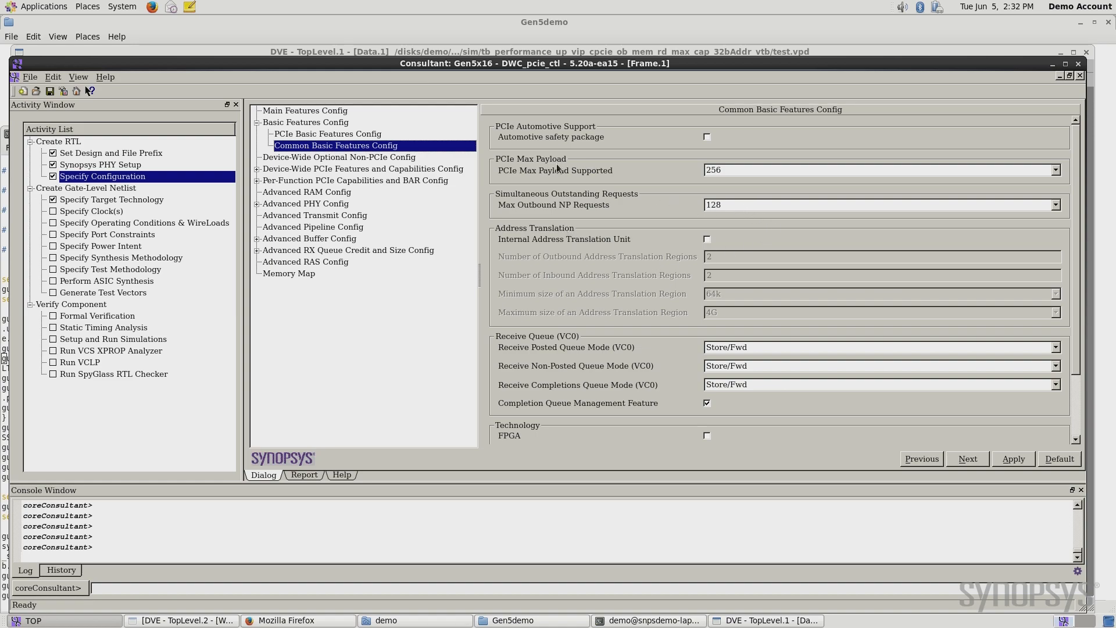
mouse_move(616, 207)
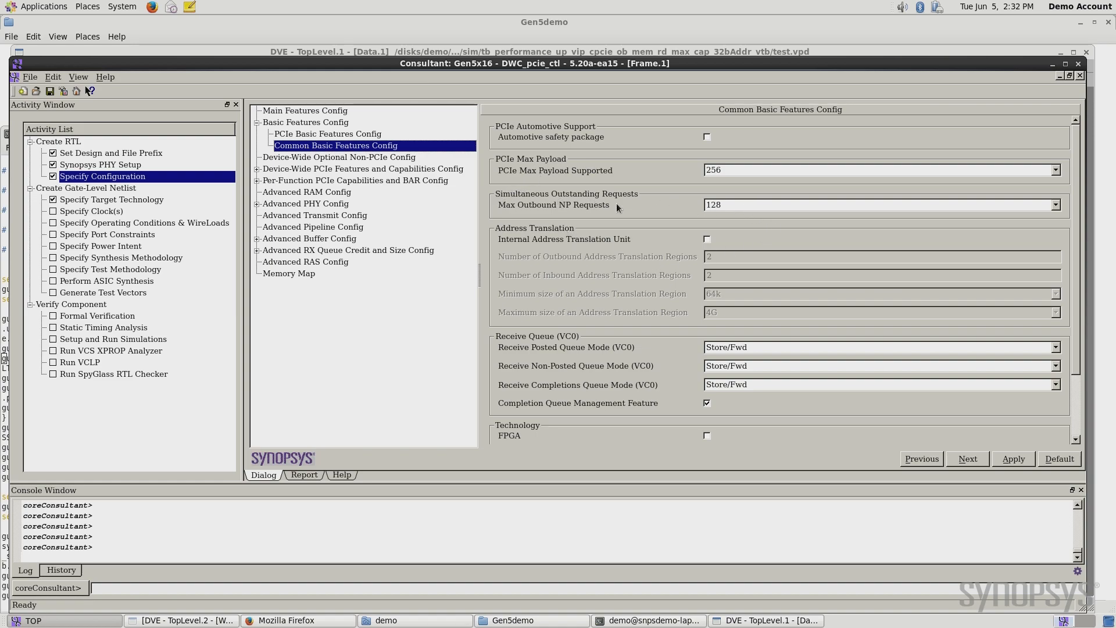
mouse_move(1061, 210)
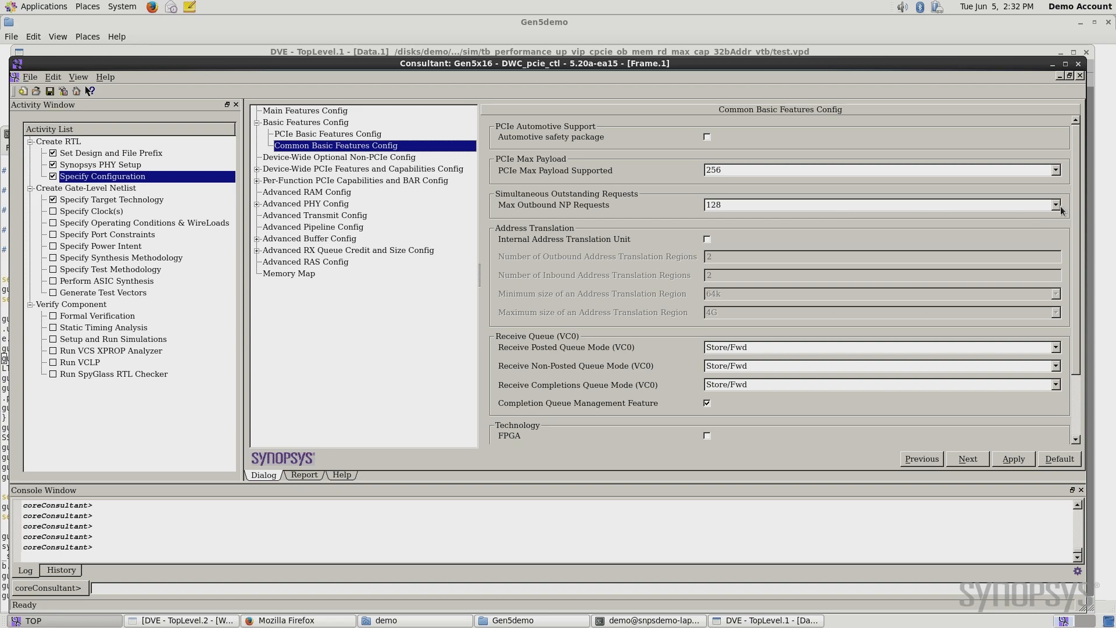
left_click(1056, 204)
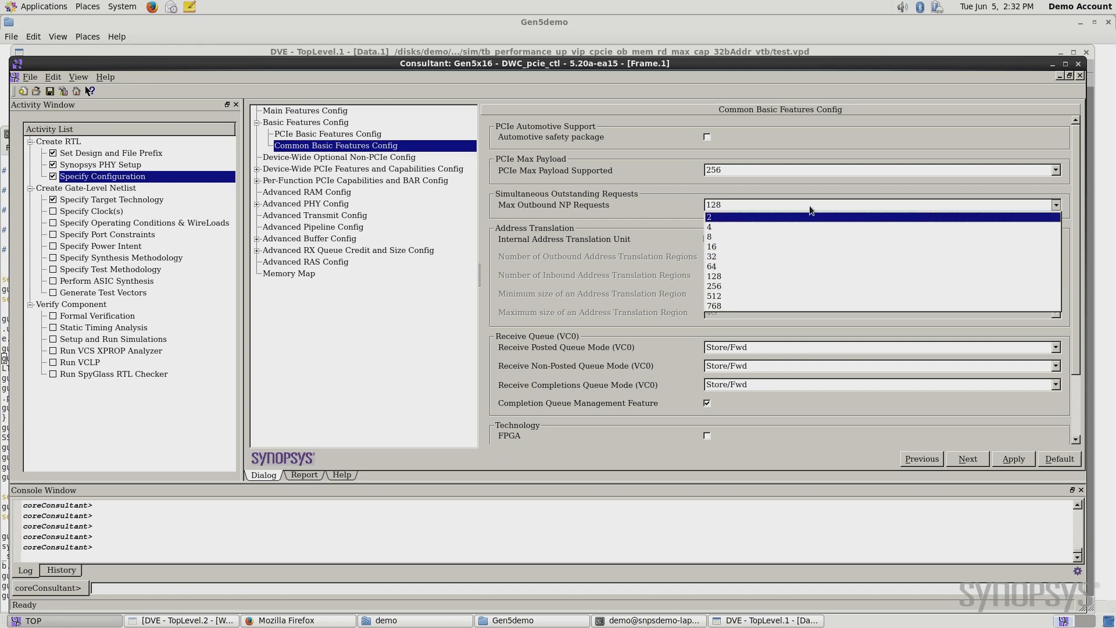
mouse_move(711, 221)
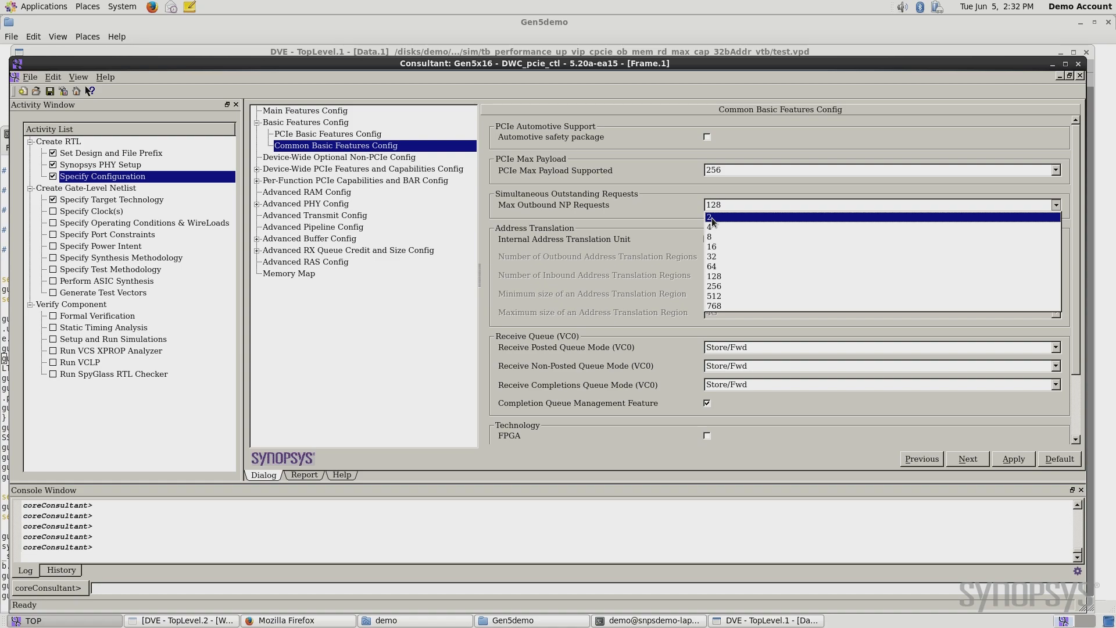
left_click(710, 216)
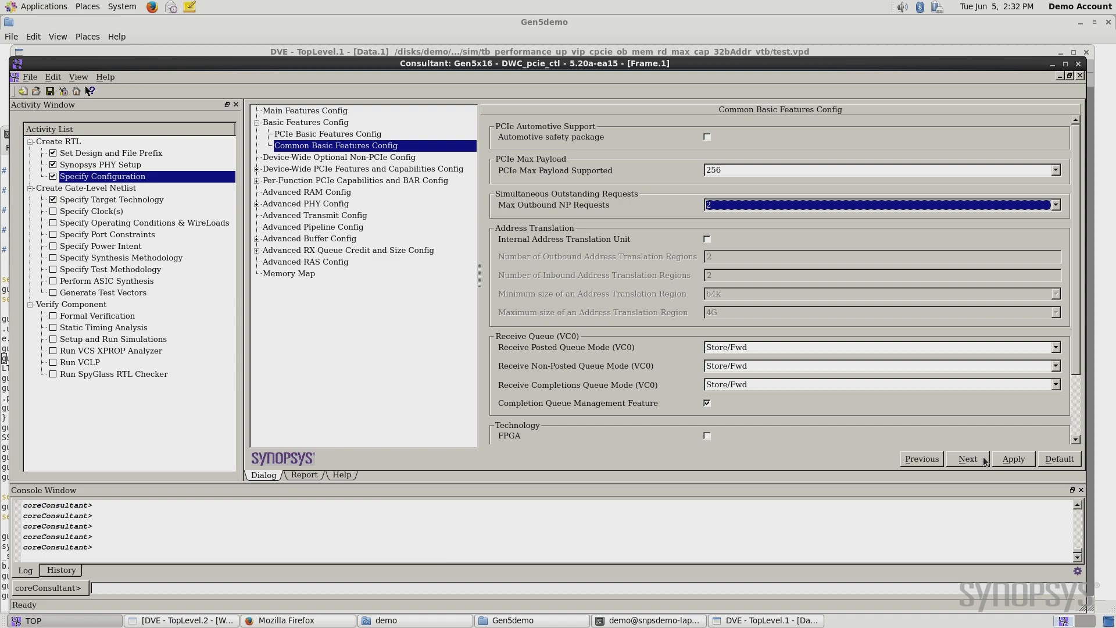
left_click(113, 339)
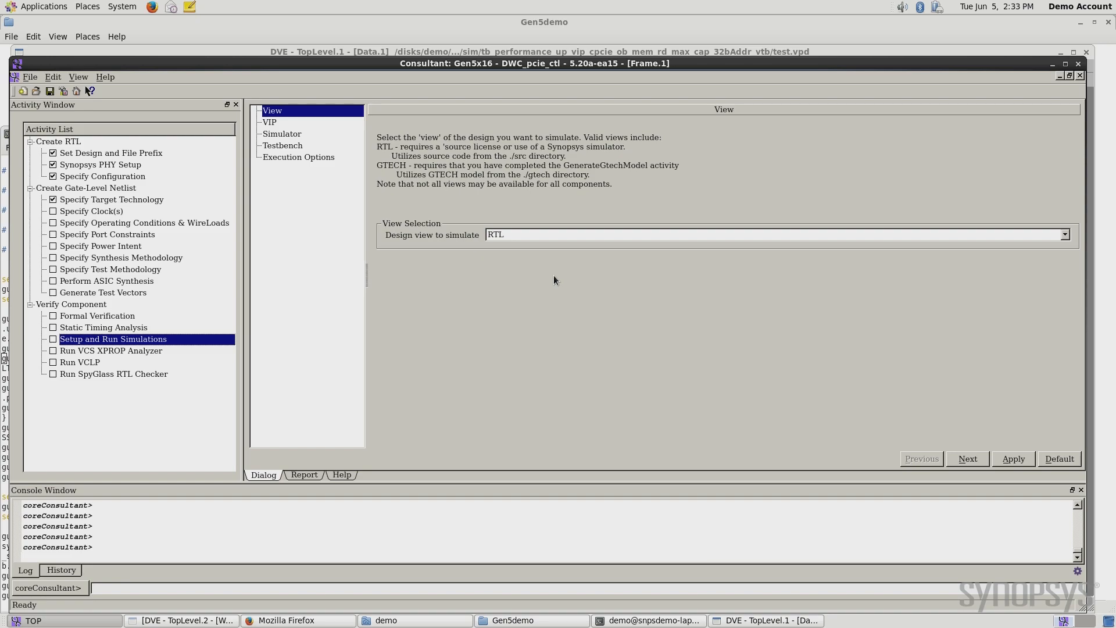
mouse_move(1016, 472)
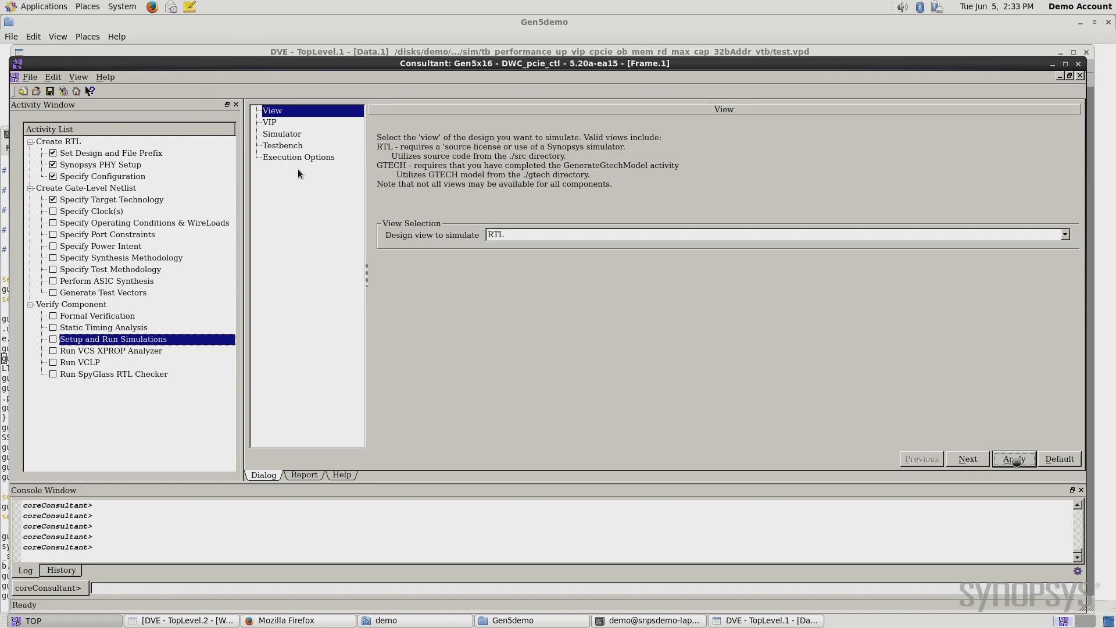
- Apply the testbench settings with Run Performance Tests enabled to launch the simulations
left_click(281, 145)
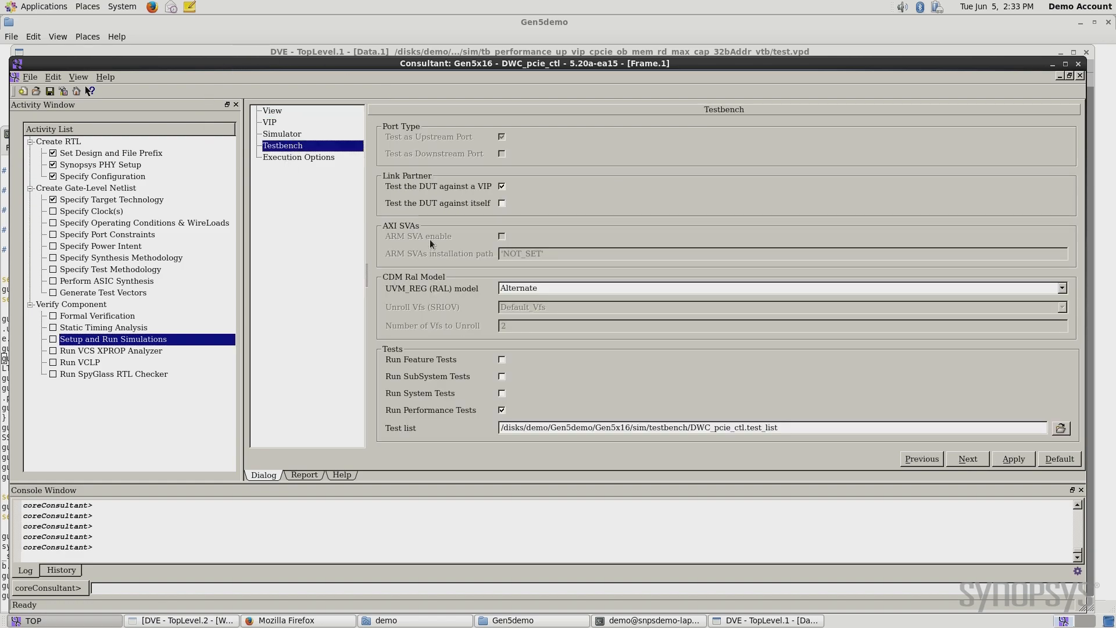
mouse_move(471, 384)
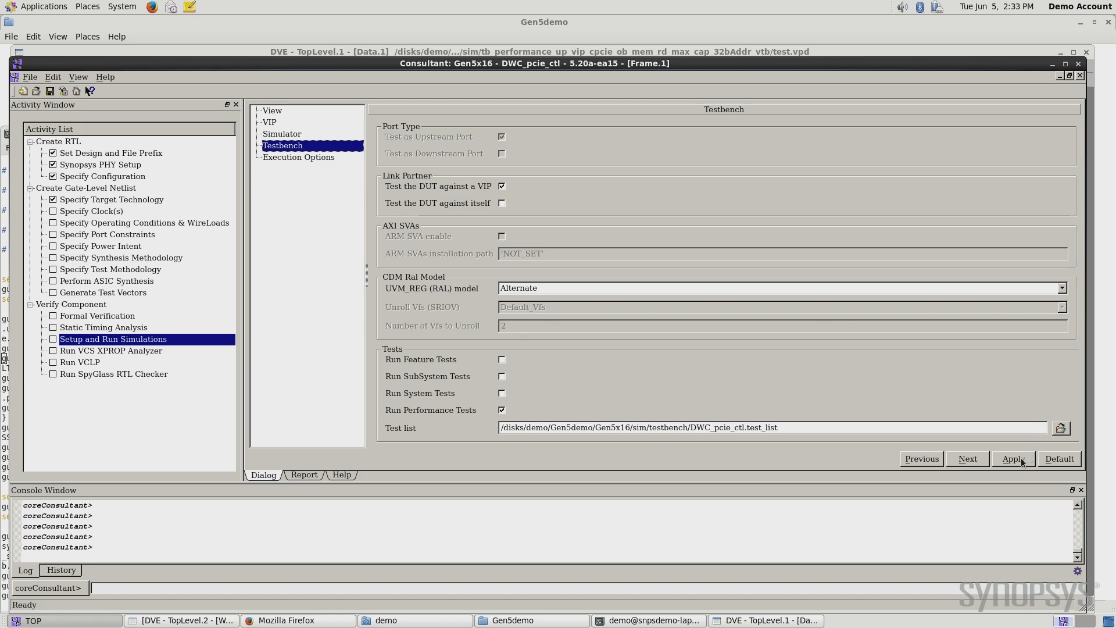
left_click(1013, 458)
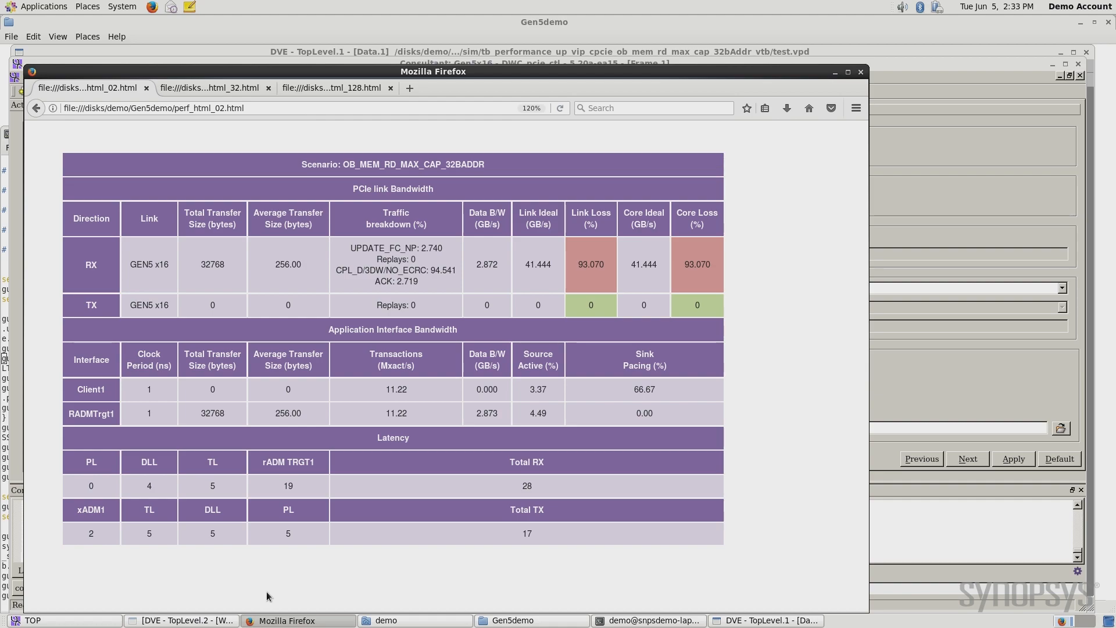
mouse_move(256, 249)
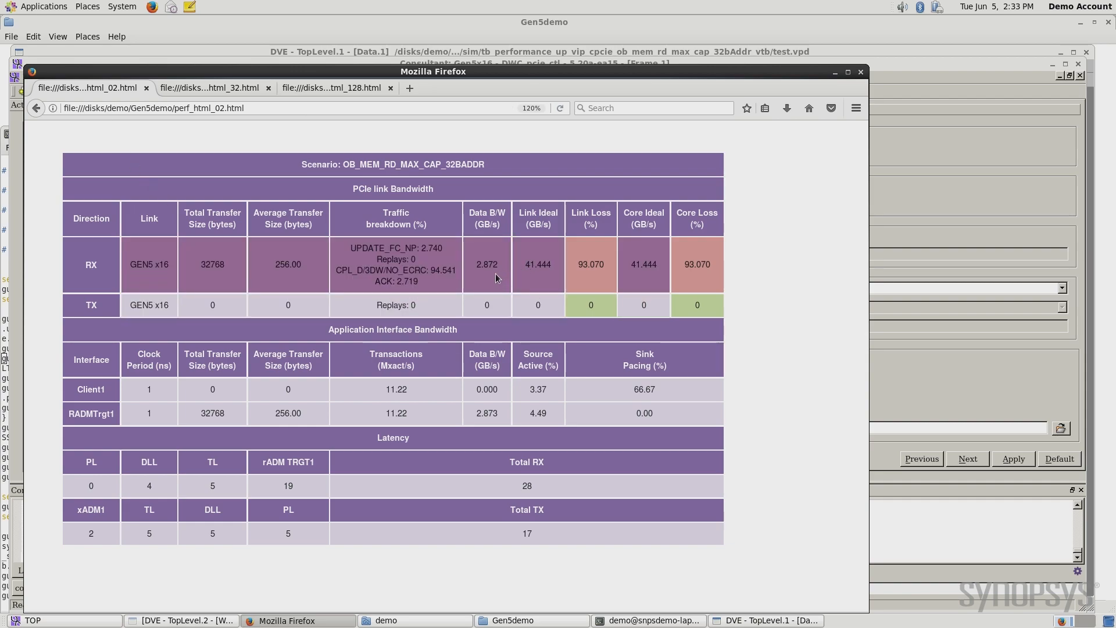
mouse_move(491, 281)
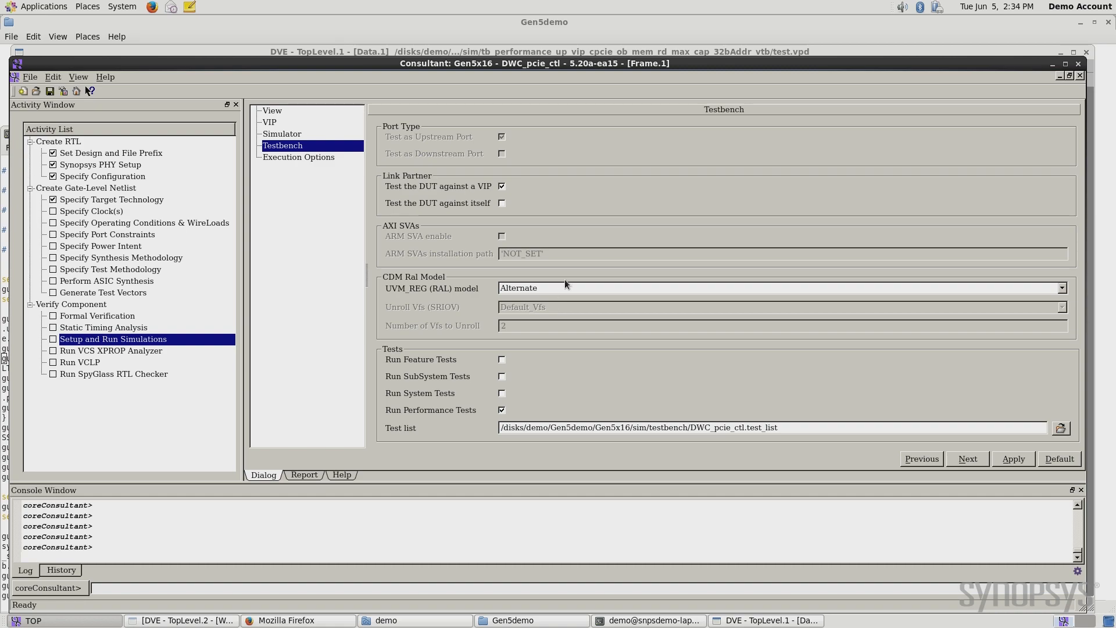
mouse_move(119, 175)
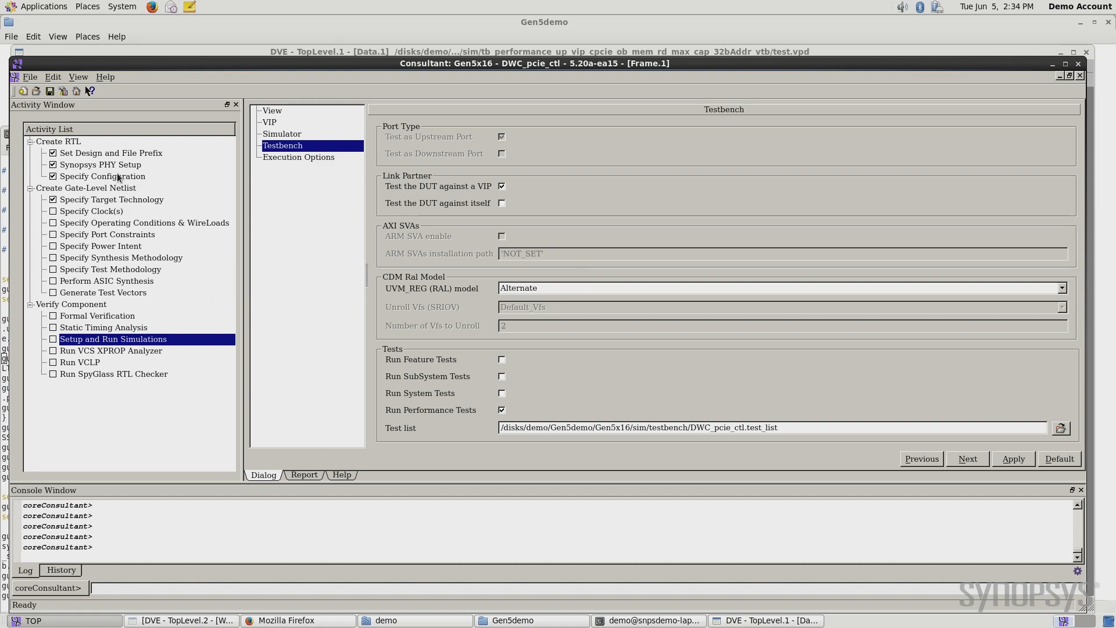
- Reopen Common Basic Features Config and set Max Outbound NP Requests to 32
left_click(103, 175)
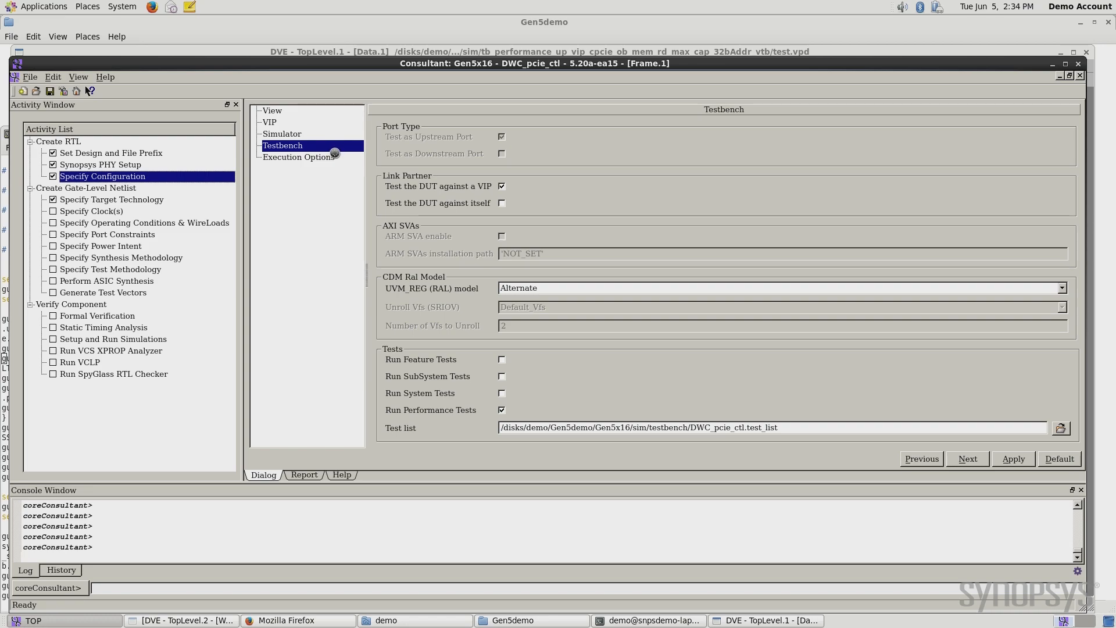
left_click(966, 458)
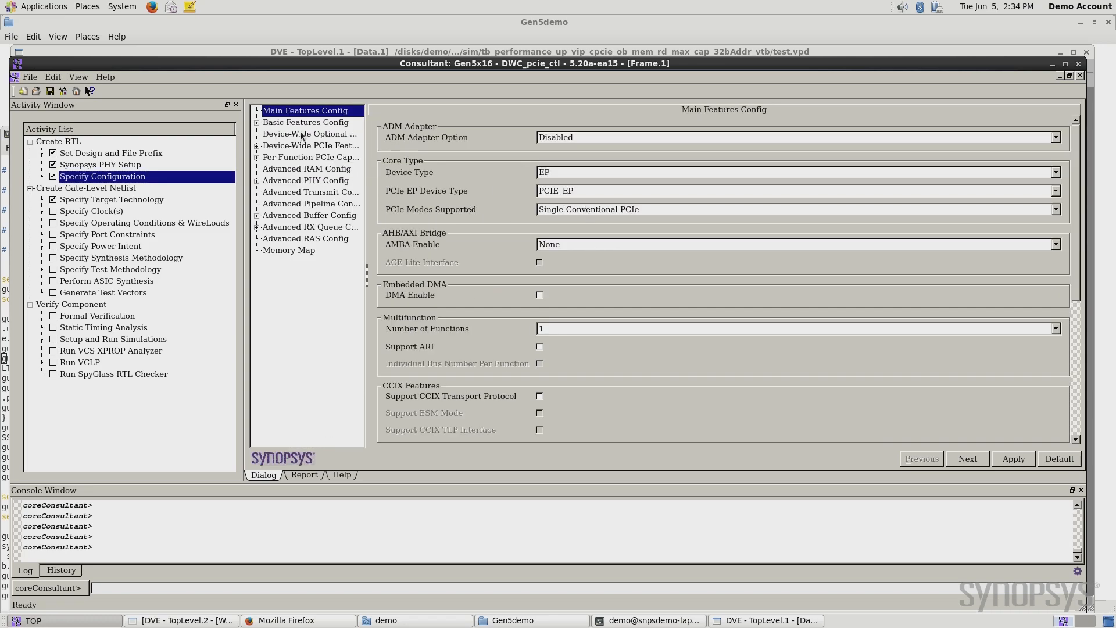
left_click(257, 122)
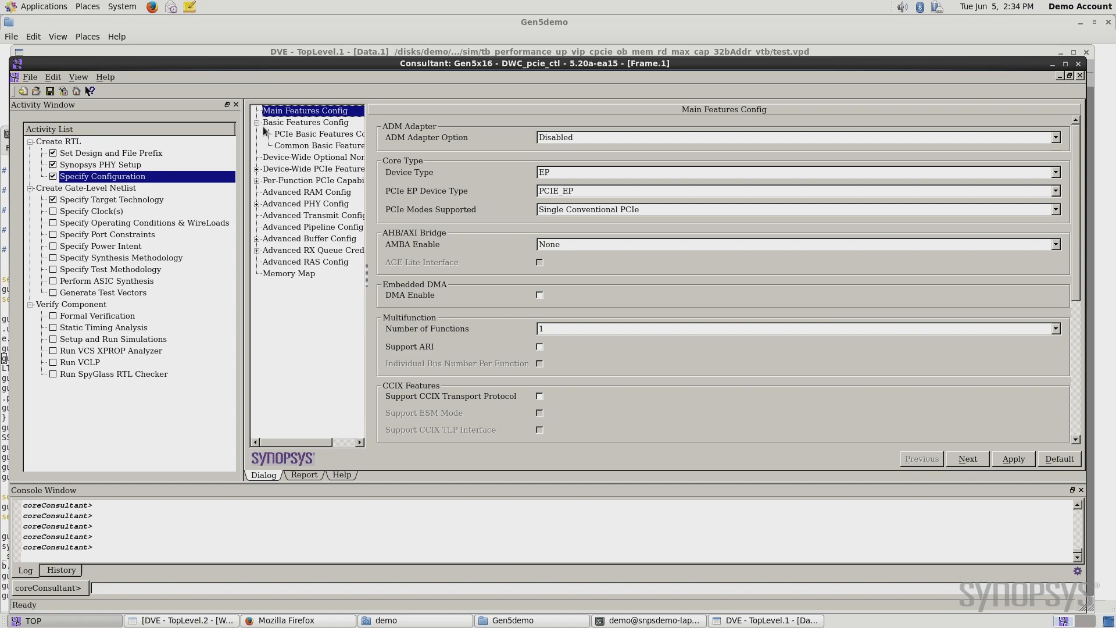
left_click(320, 146)
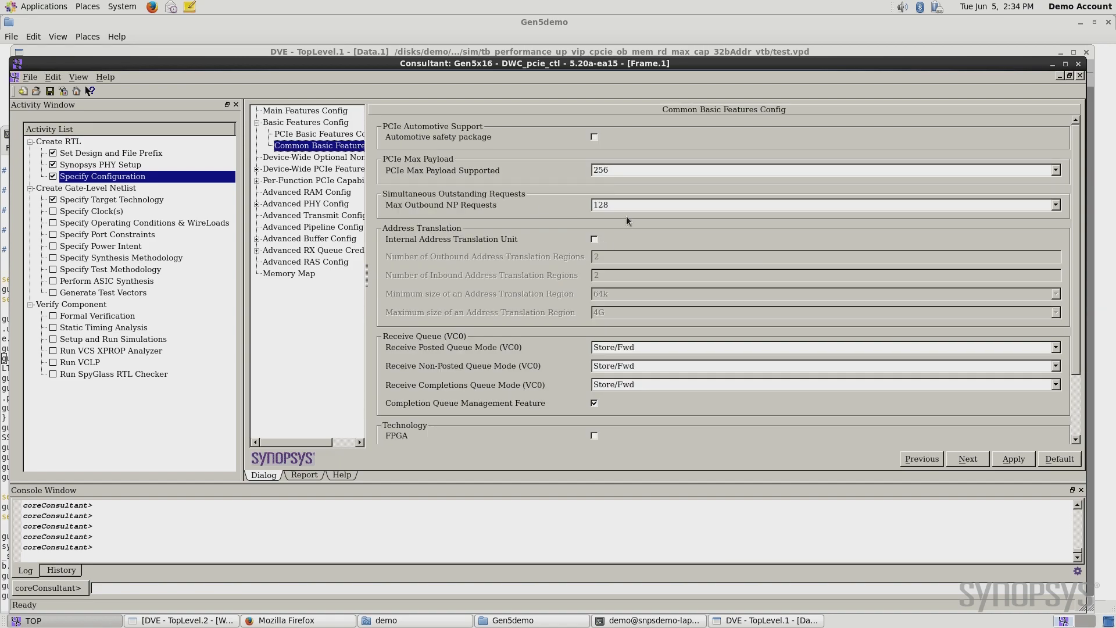
left_click(1055, 205)
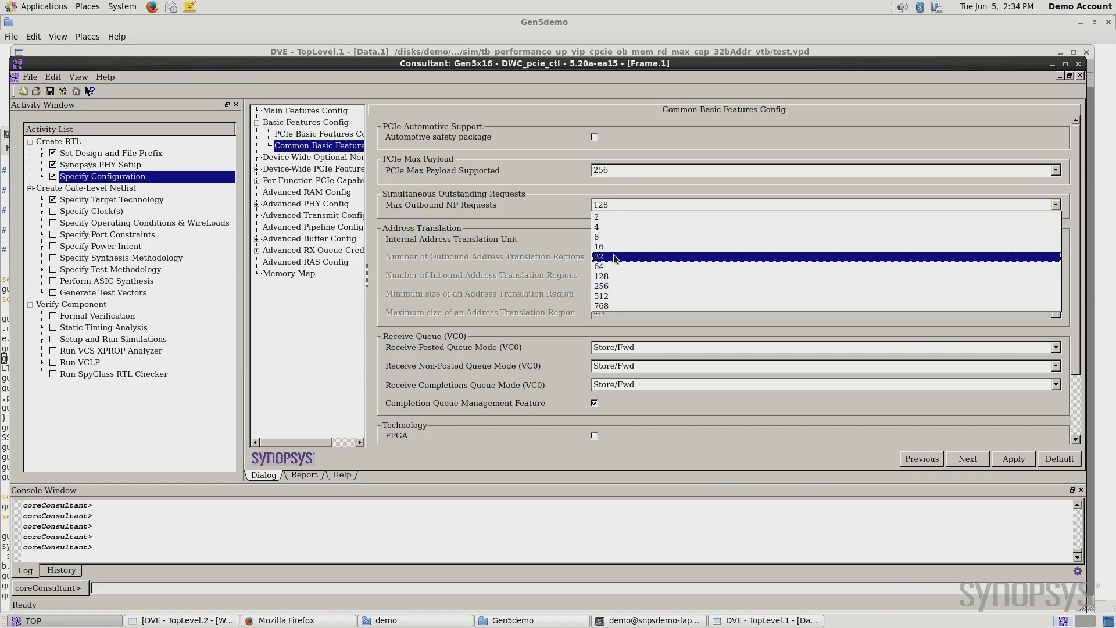
left_click(599, 255)
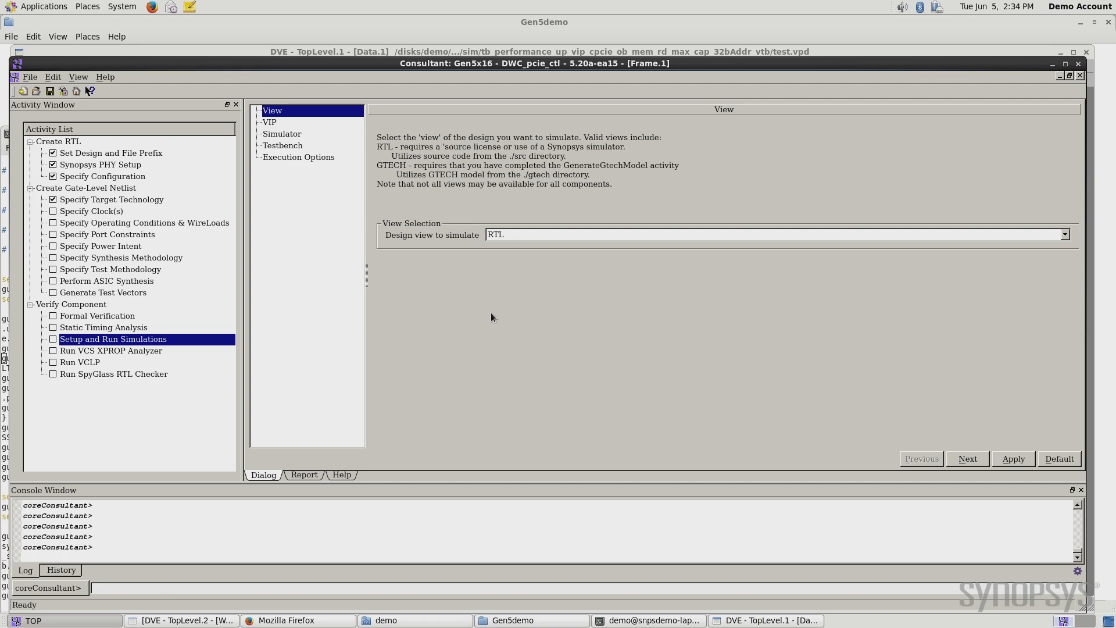
mouse_move(1046, 470)
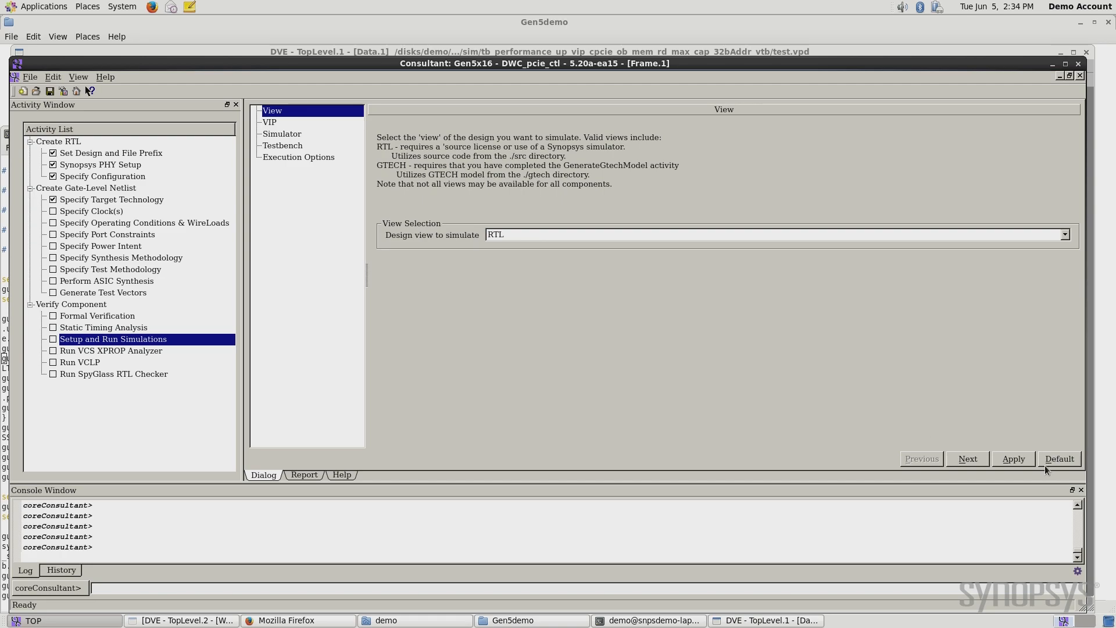
- Select the Testbench page in the Setup and Run Simulations dialog
left_click(281, 146)
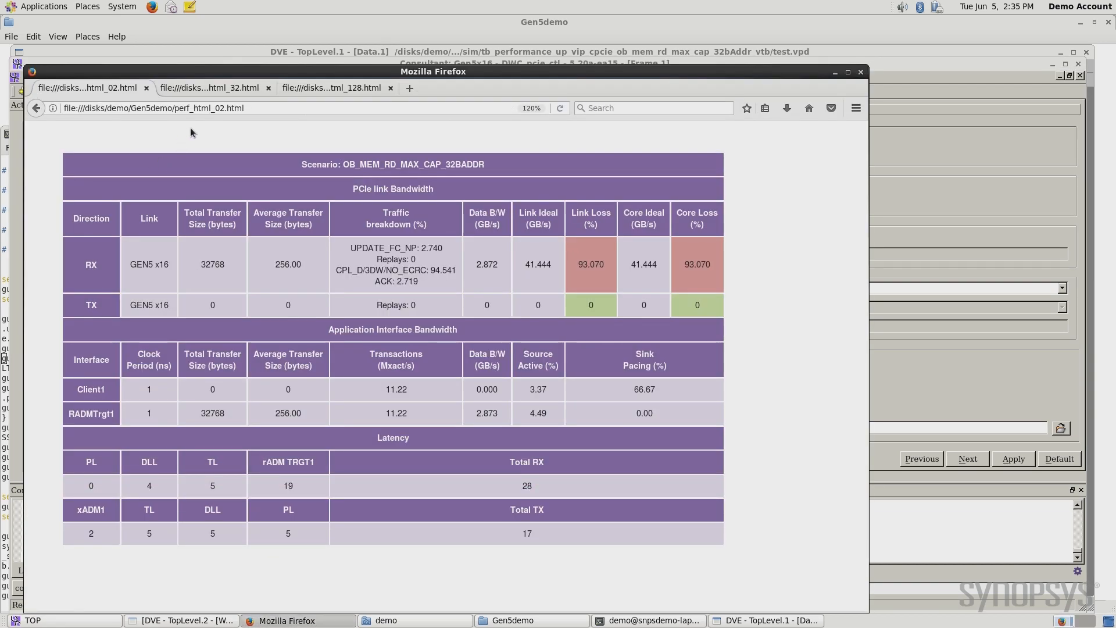
- View the perf_html_02 OB_MEM_RD_MAX_CAP_32BADDR report tab in Firefox
left_click(210, 87)
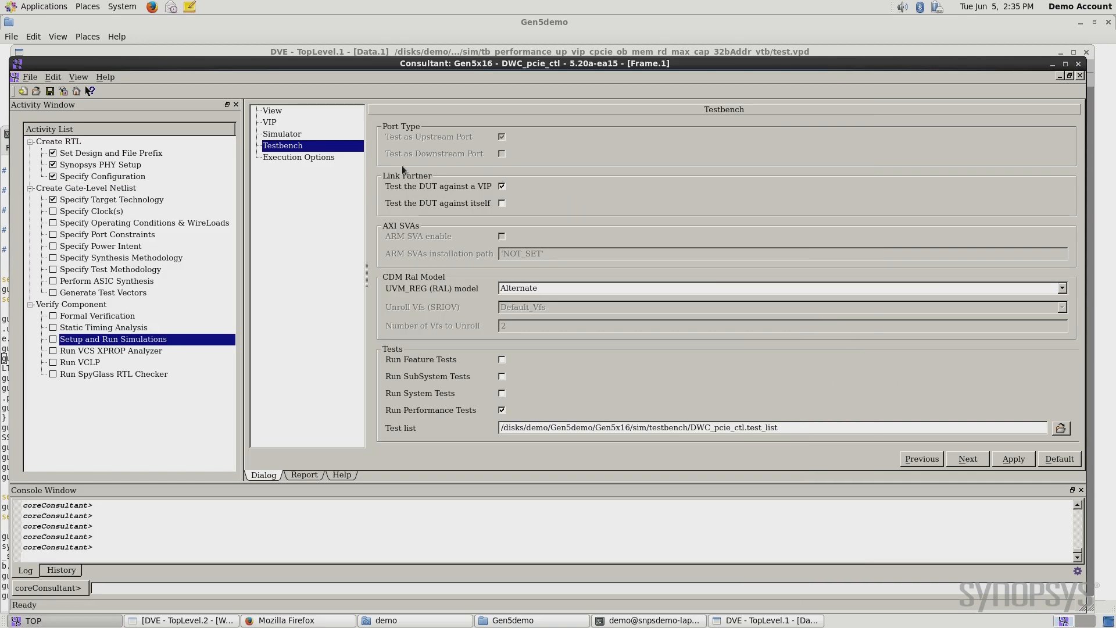
- Set Max Outbound NP Requests to 128, apply it, and show the Testbench settings
left_click(103, 176)
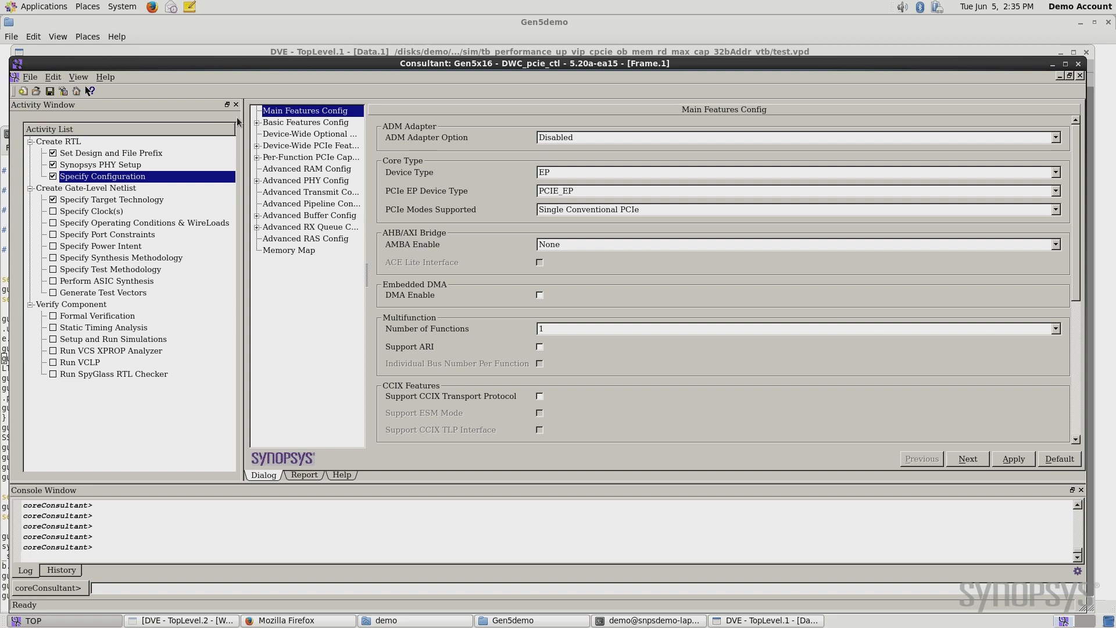
left_click(319, 145)
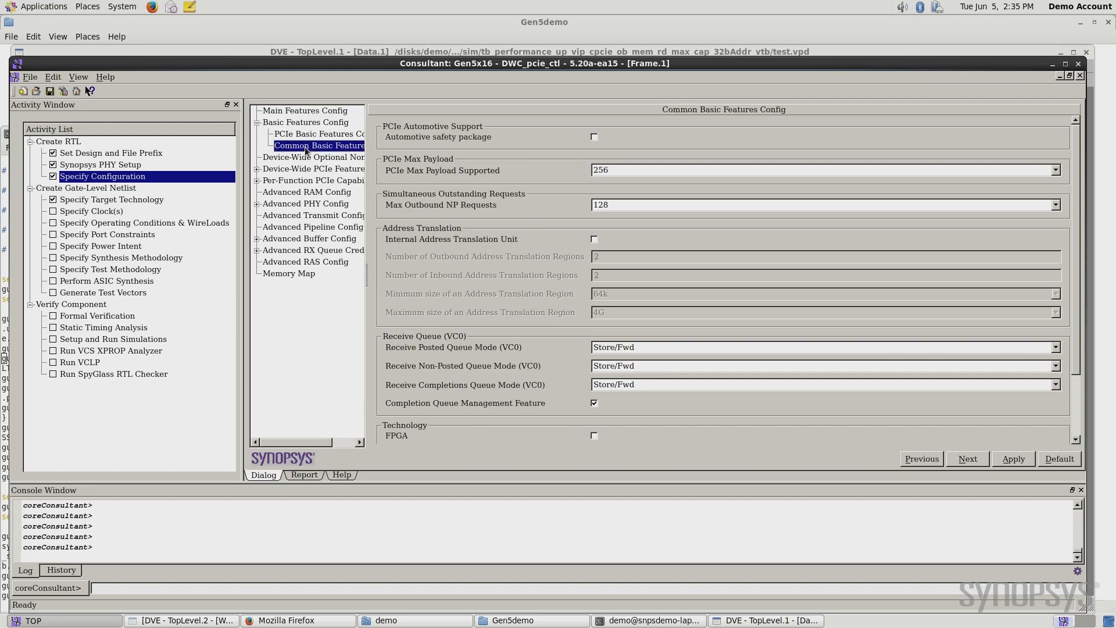
left_click(1055, 205)
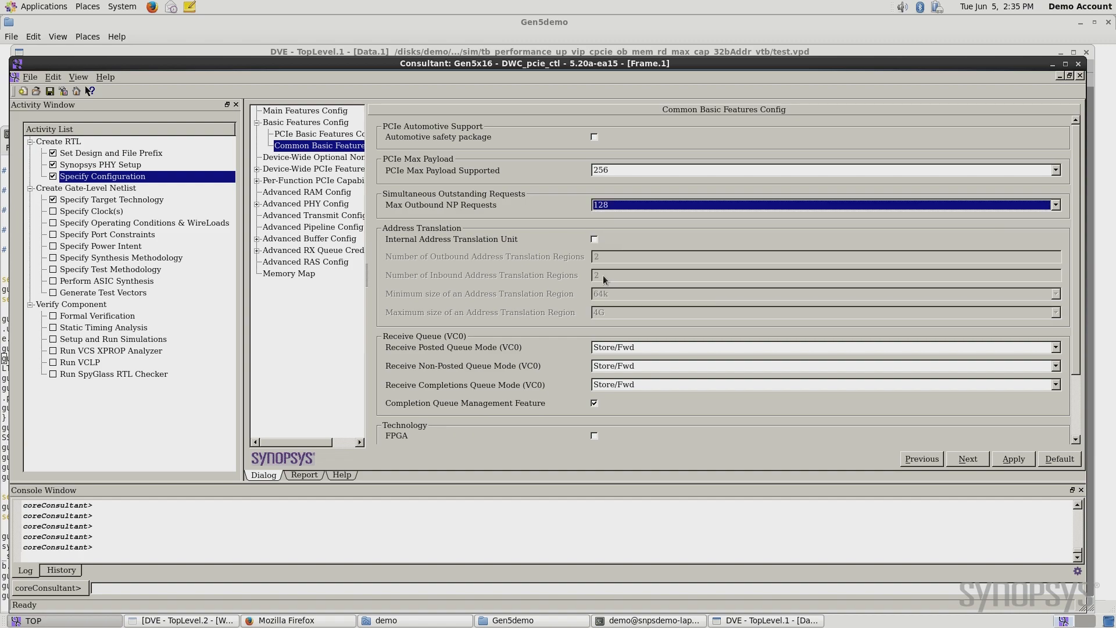
left_click(1014, 458)
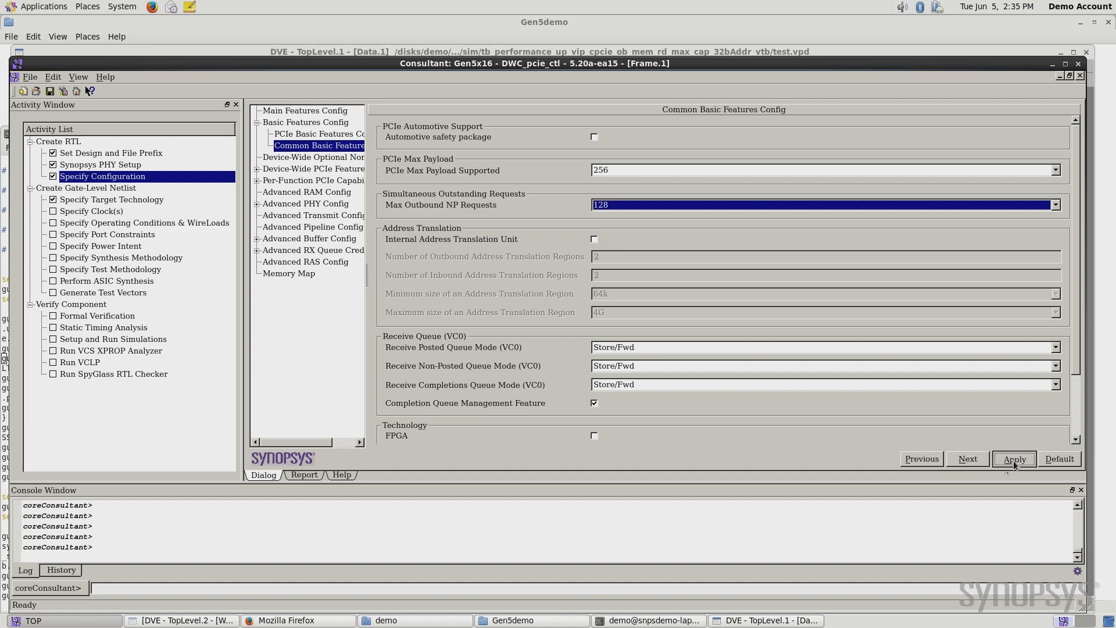
left_click(121, 339)
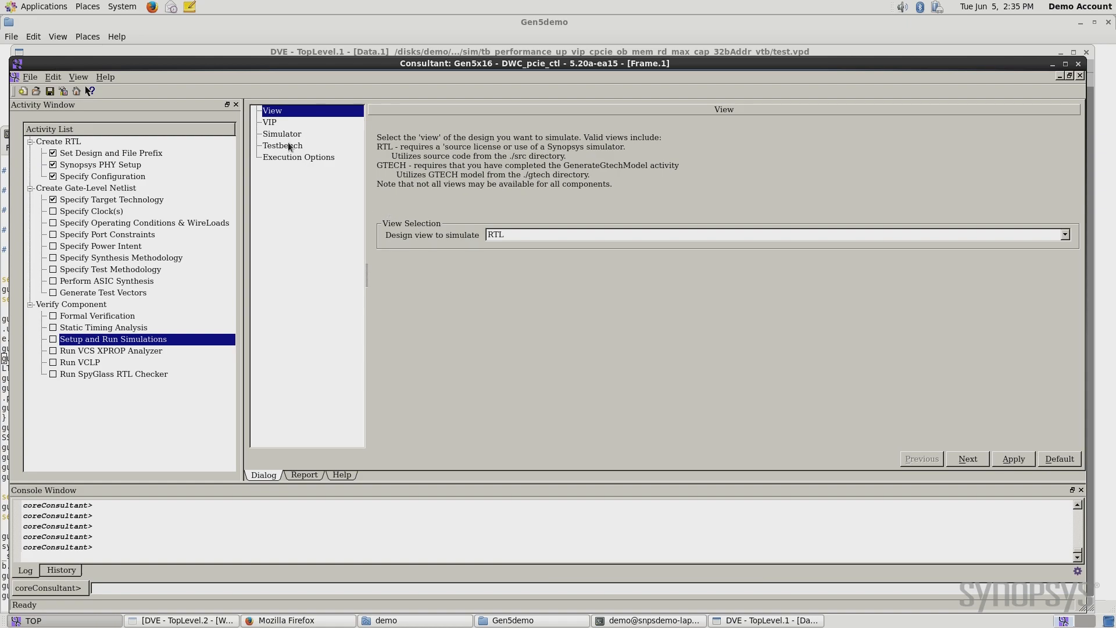
left_click(282, 145)
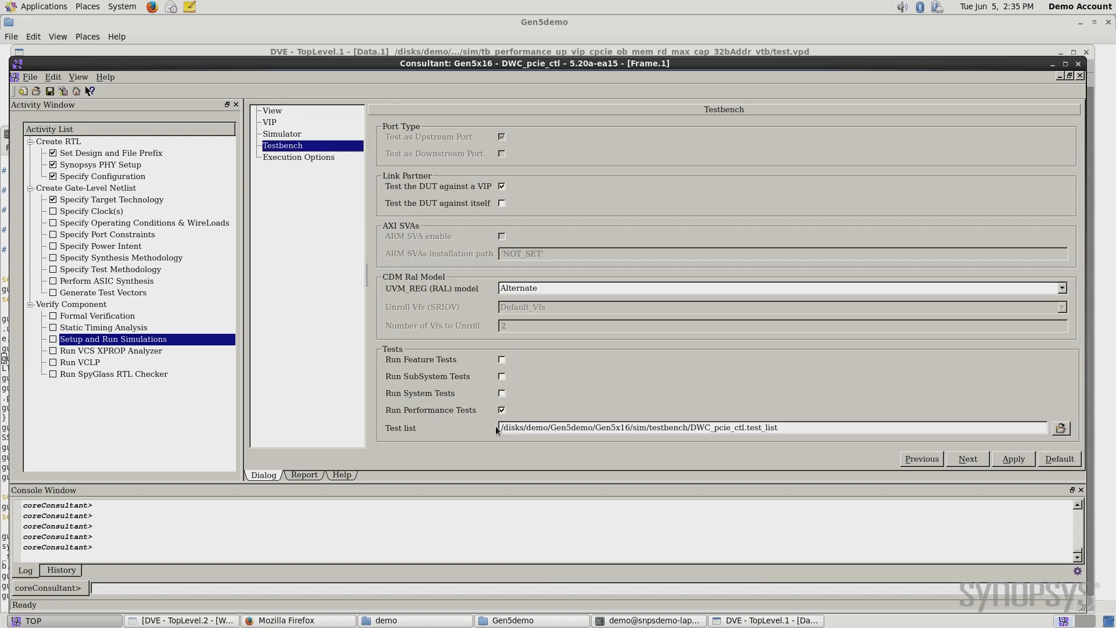